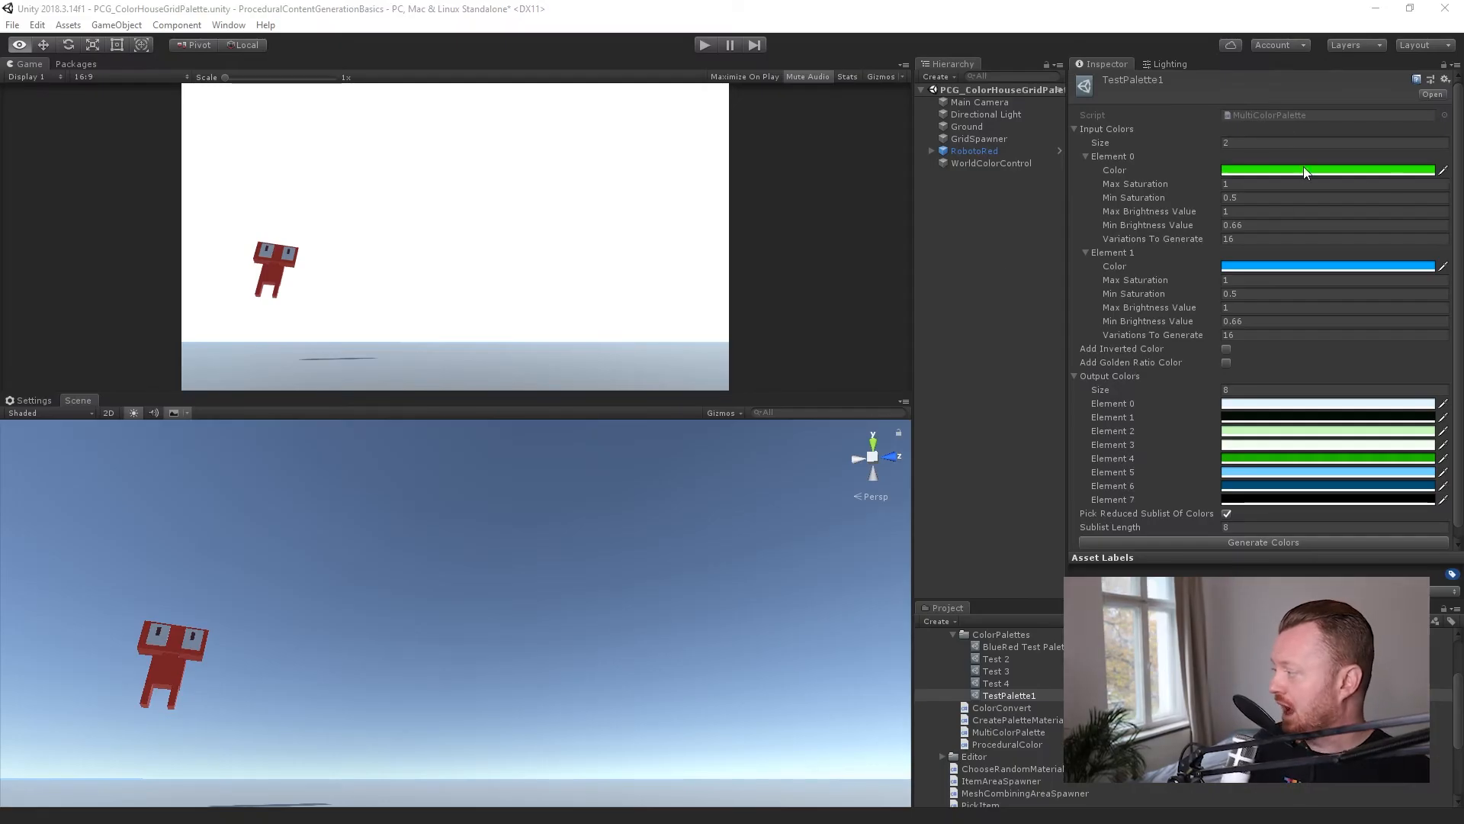
mouse_move(1297, 262)
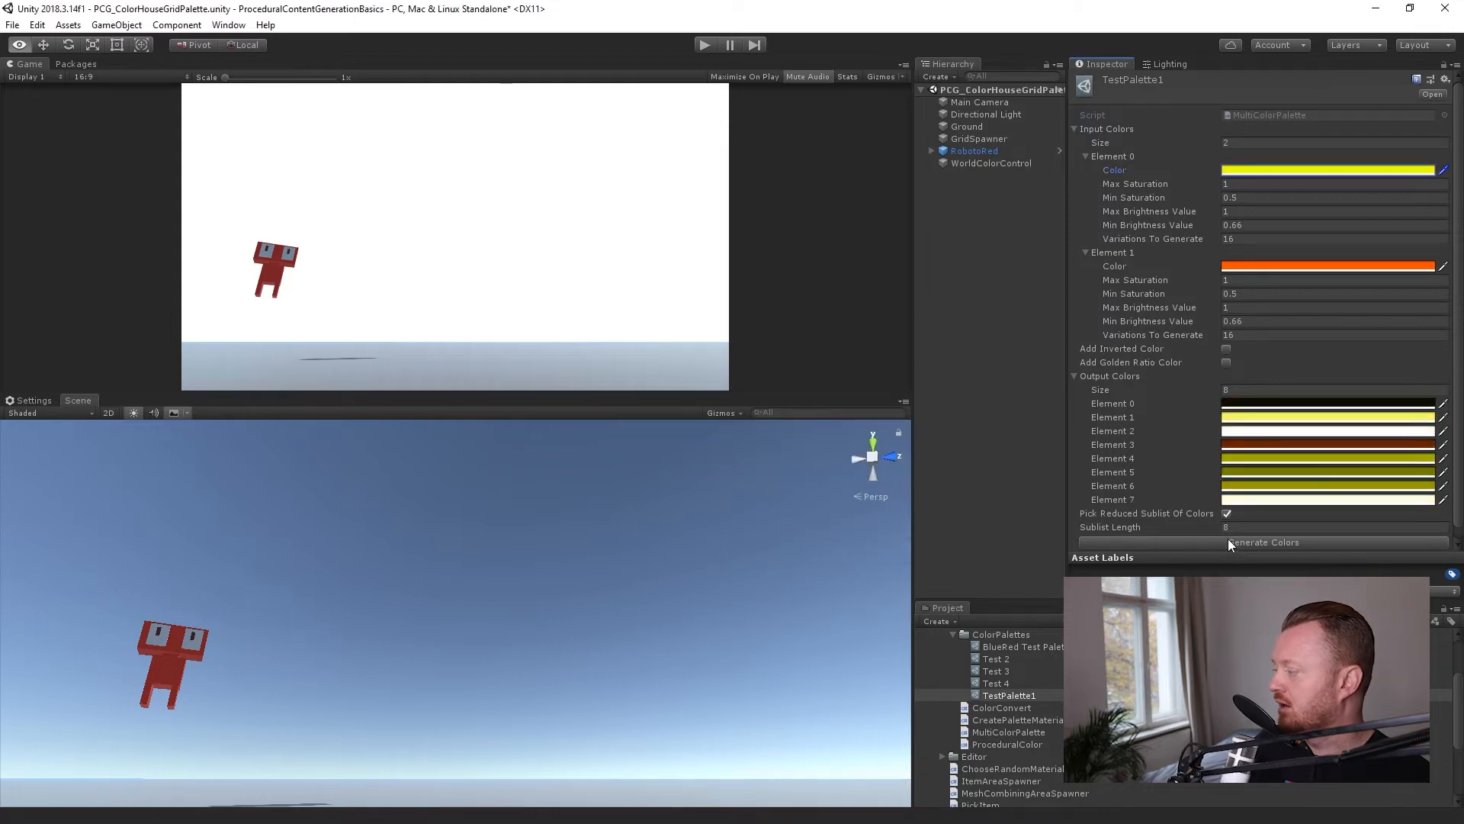
Generate TestPalette1's eight output colours from the yellow and orange inputs
click(1263, 541)
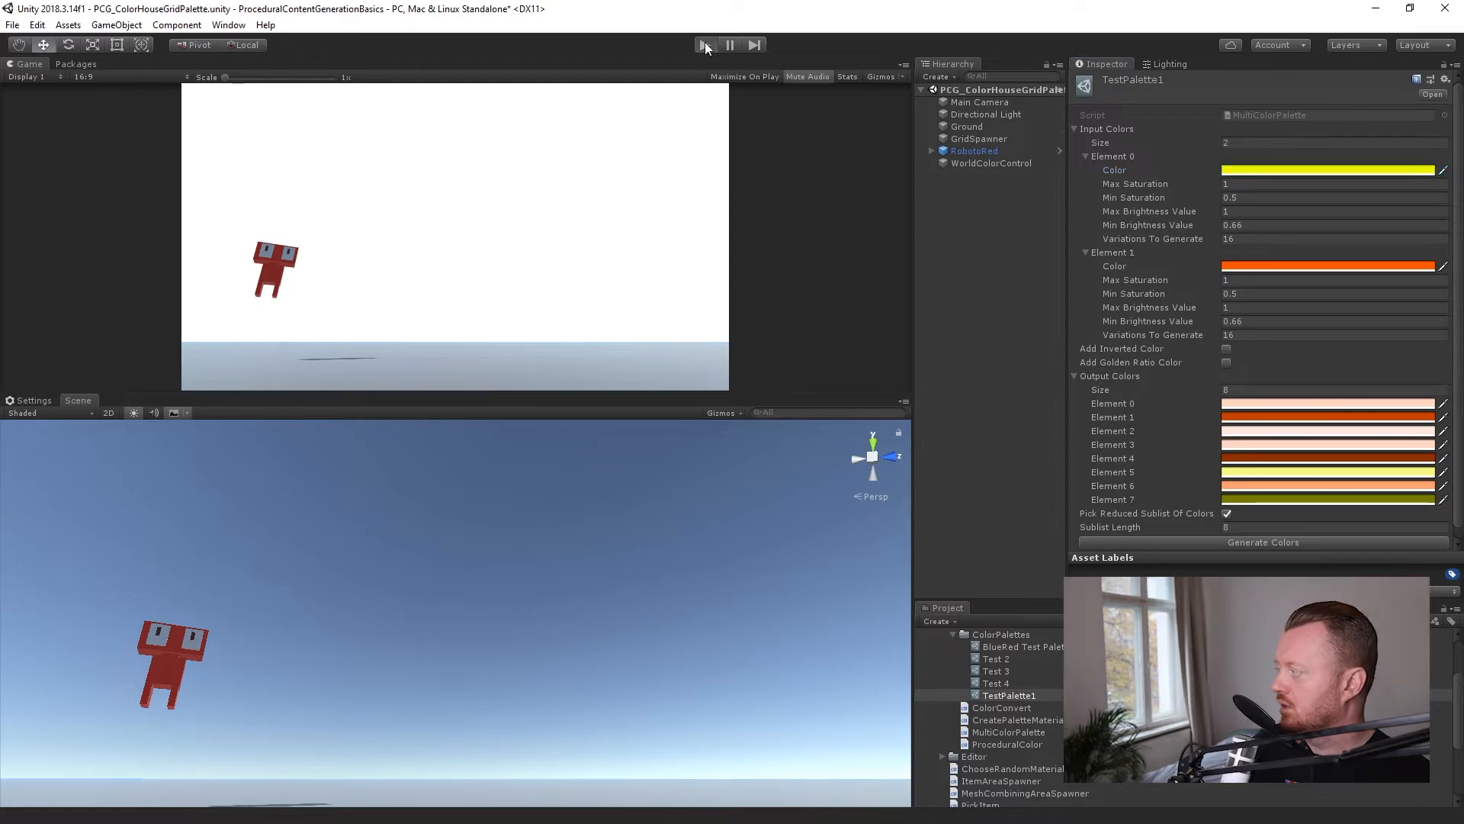
Play the town scene and check Main Camera's orange background and the Lighting fog colour
click(705, 44)
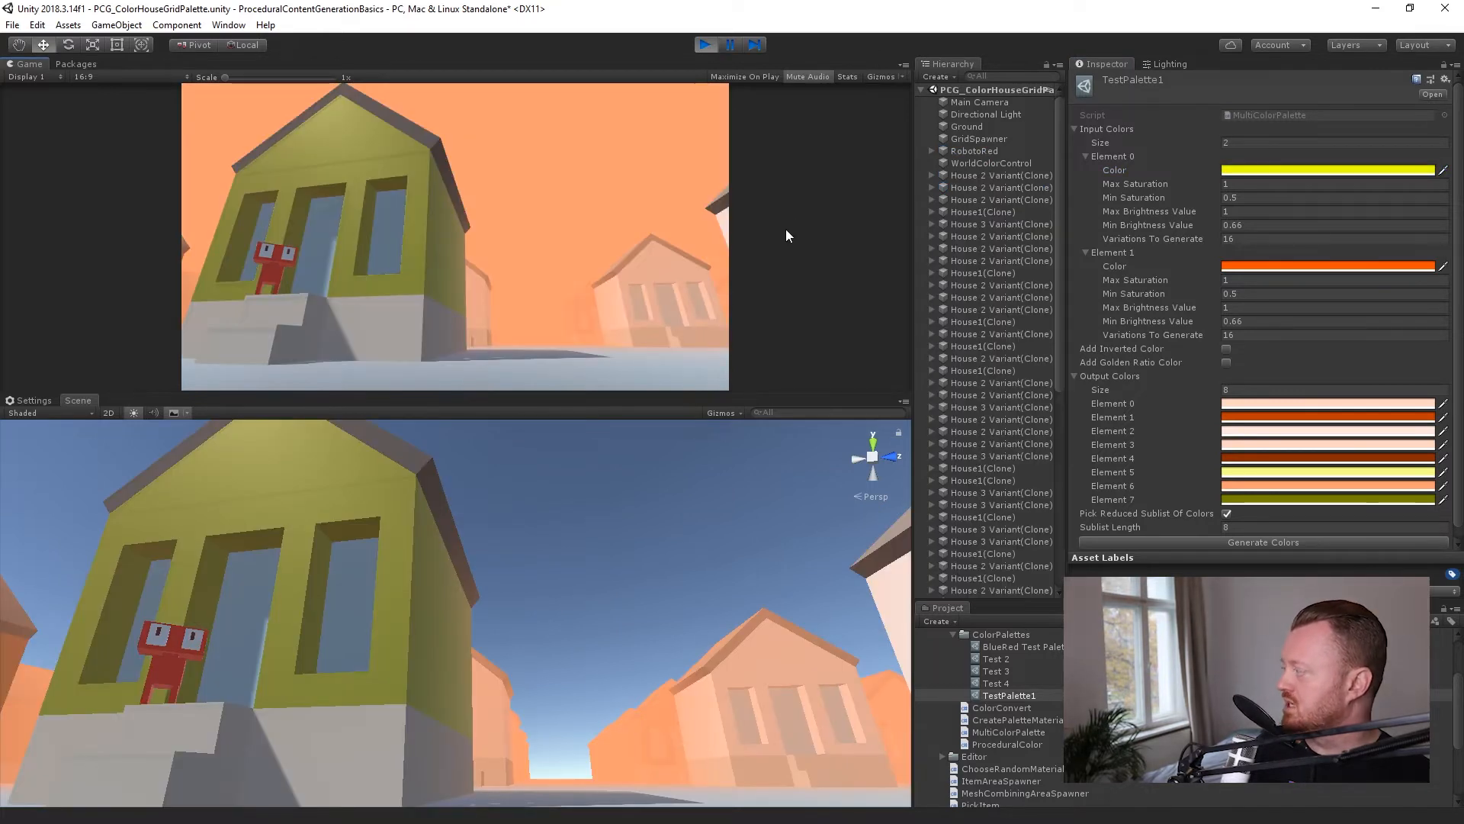
mouse_move(631, 202)
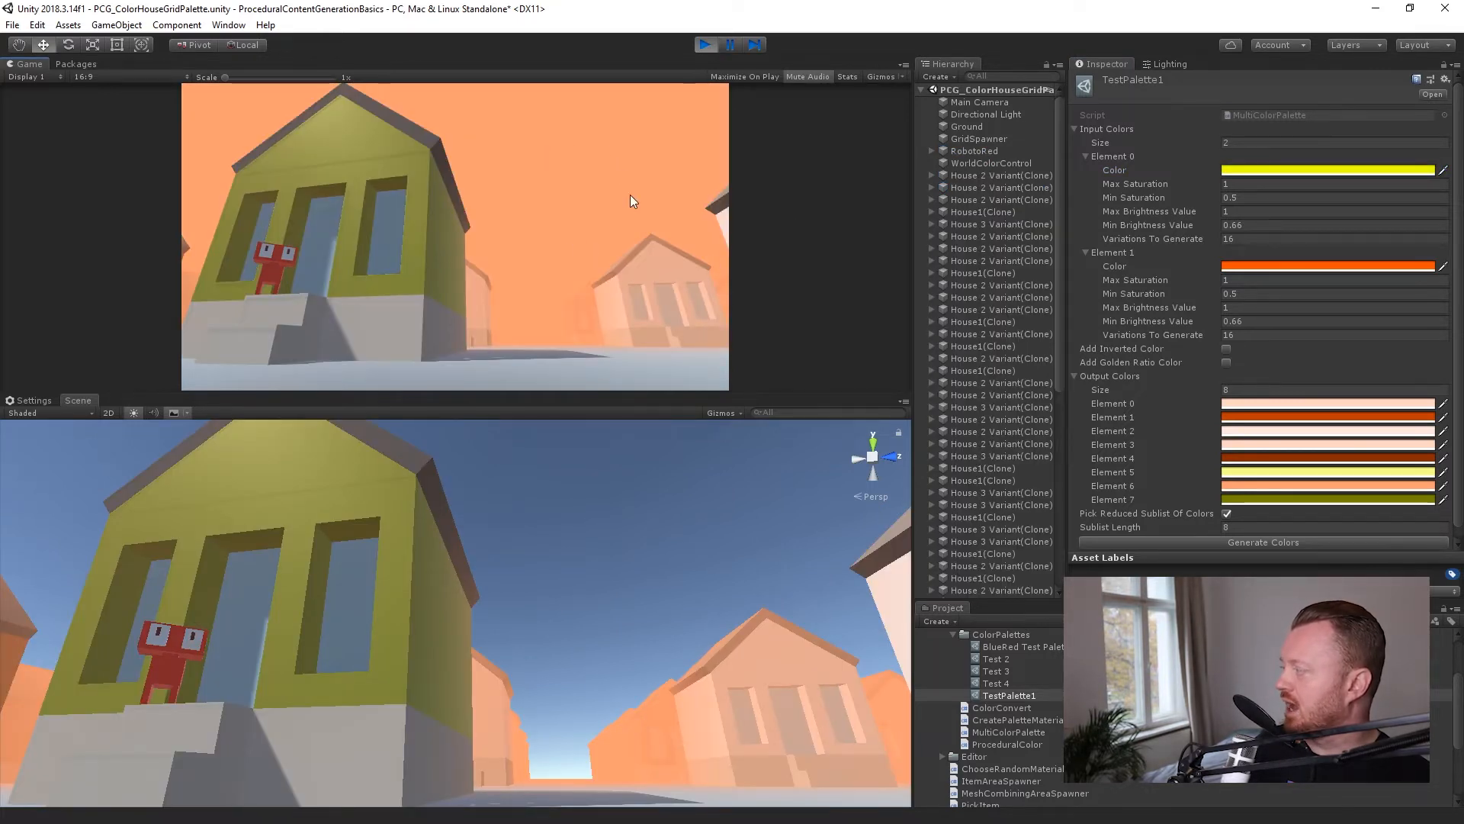
click(978, 101)
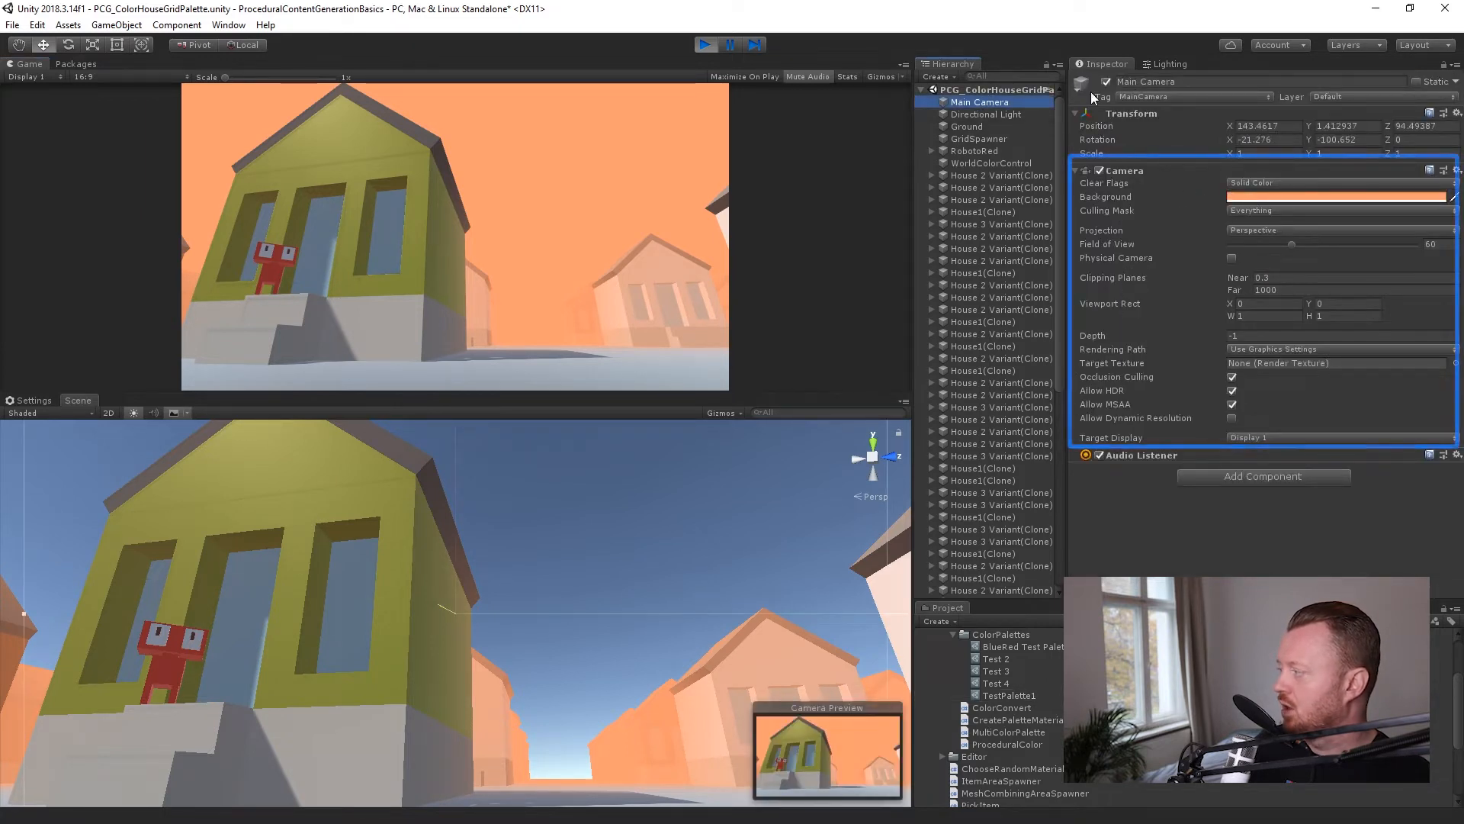
click(1168, 64)
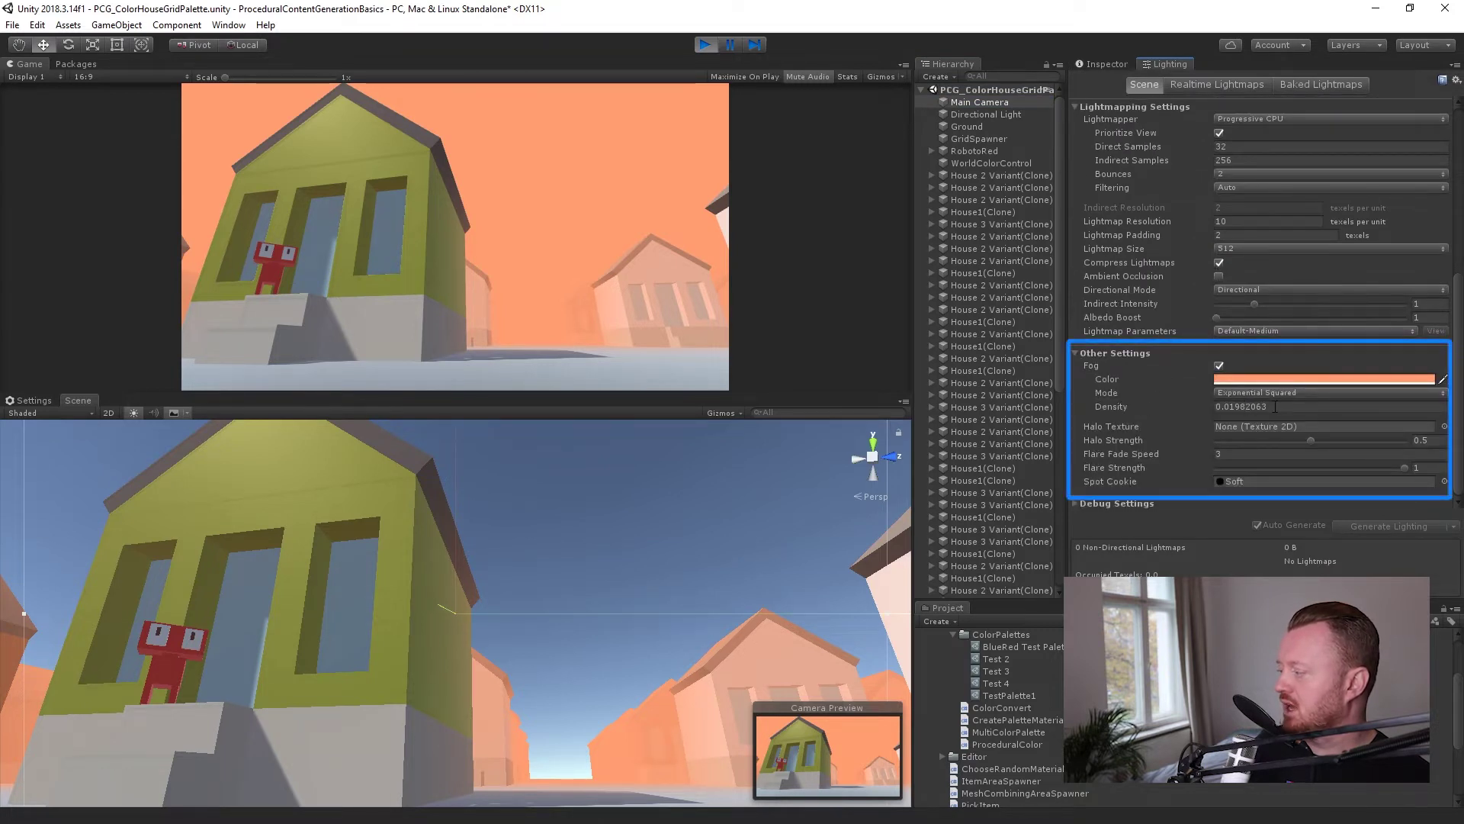
mouse_move(1004, 162)
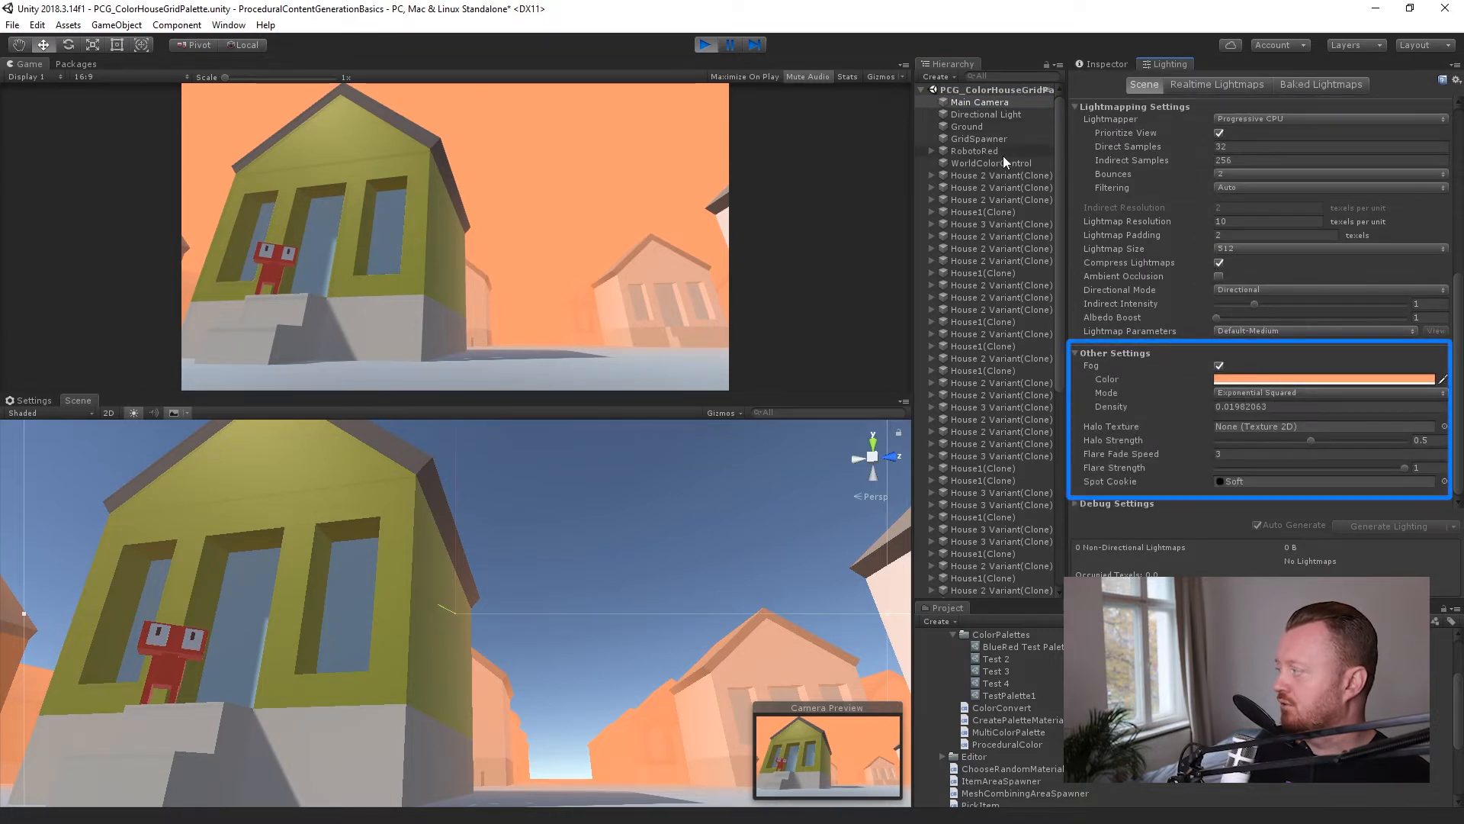
Reload the running scene via SceneReloader to get new random house, sky and fog colours
click(993, 163)
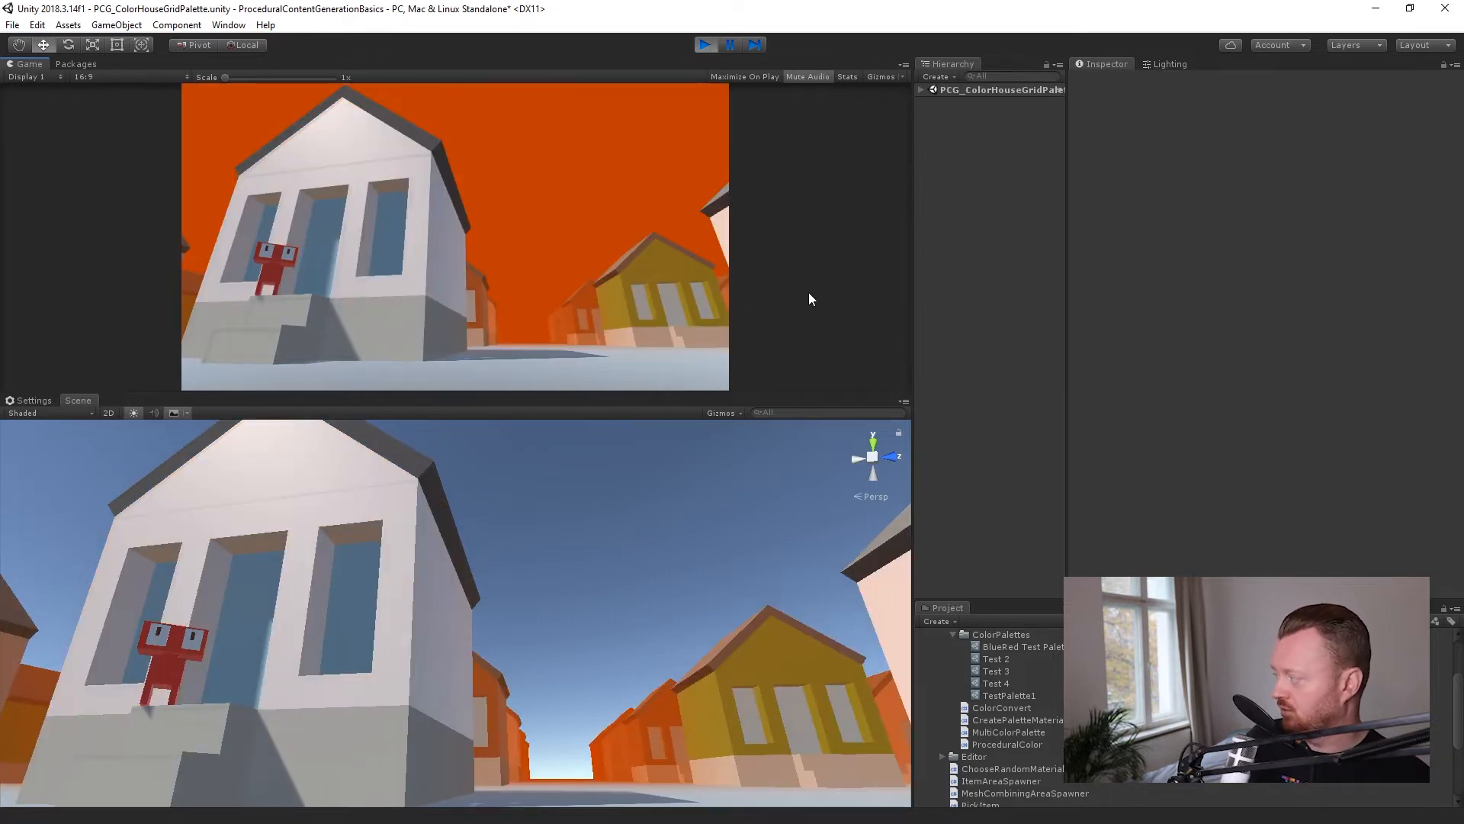
mouse_move(821, 341)
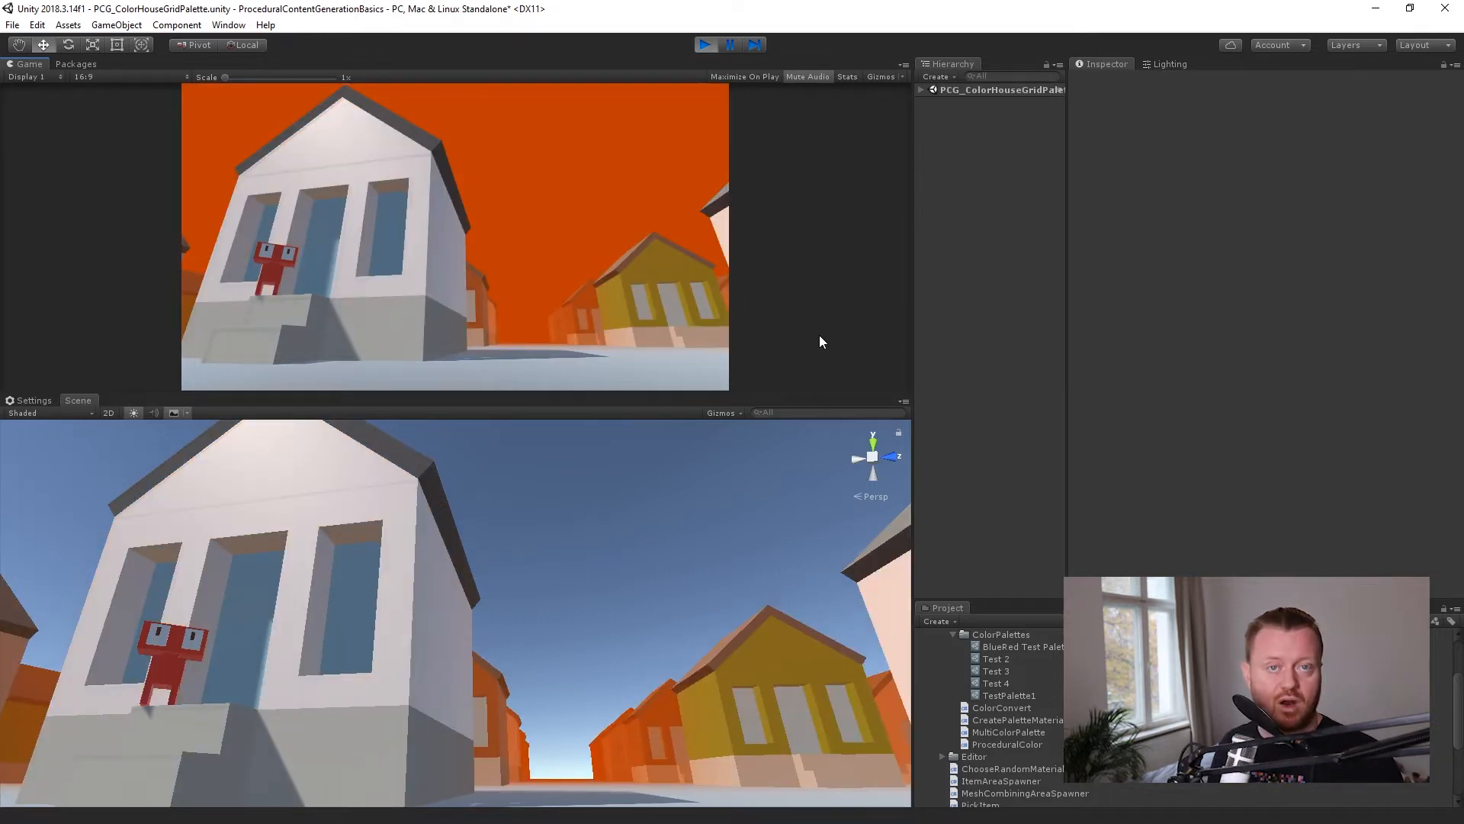
mouse_move(682, 226)
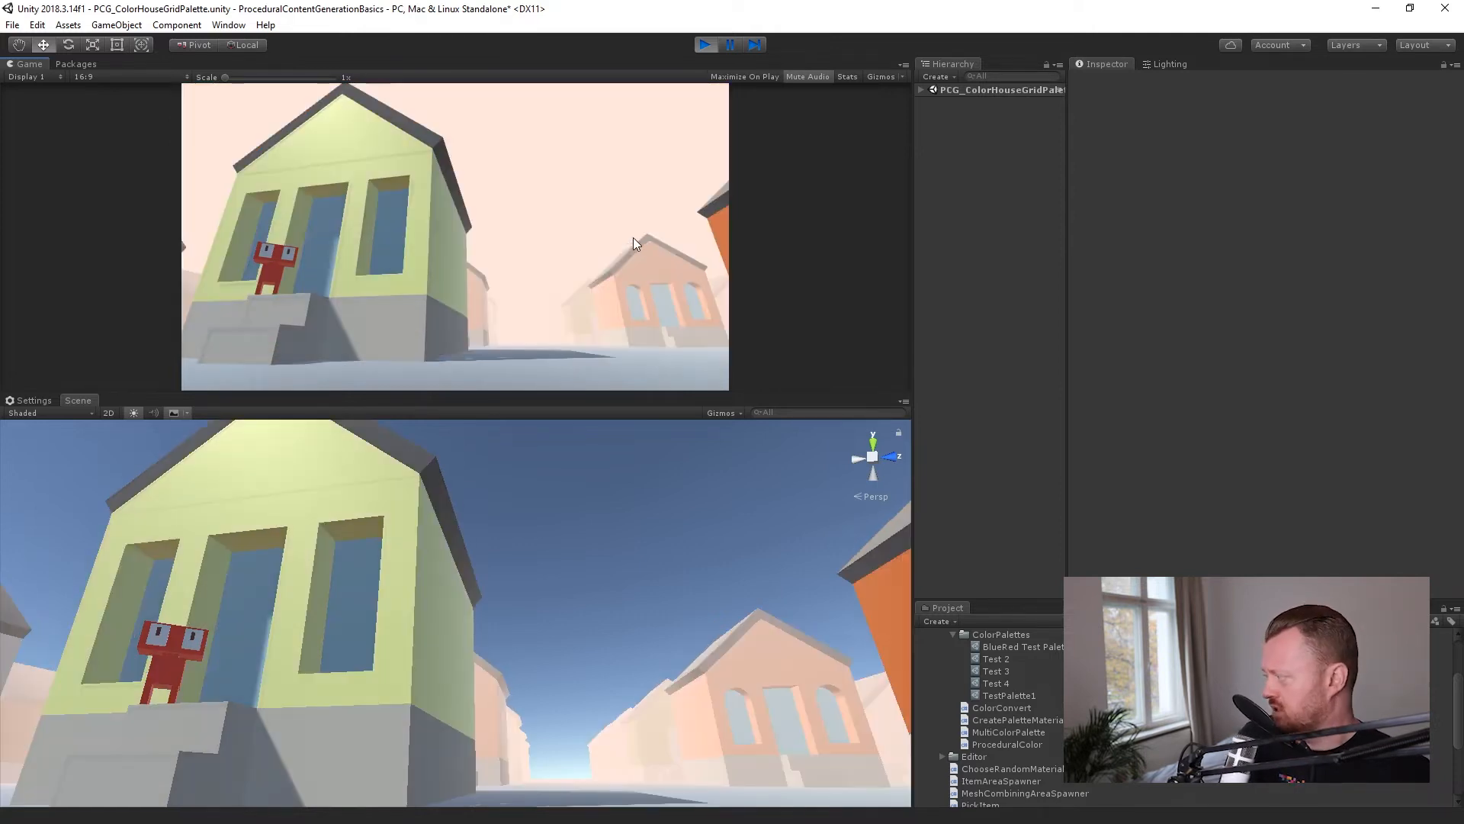
mouse_move(590, 230)
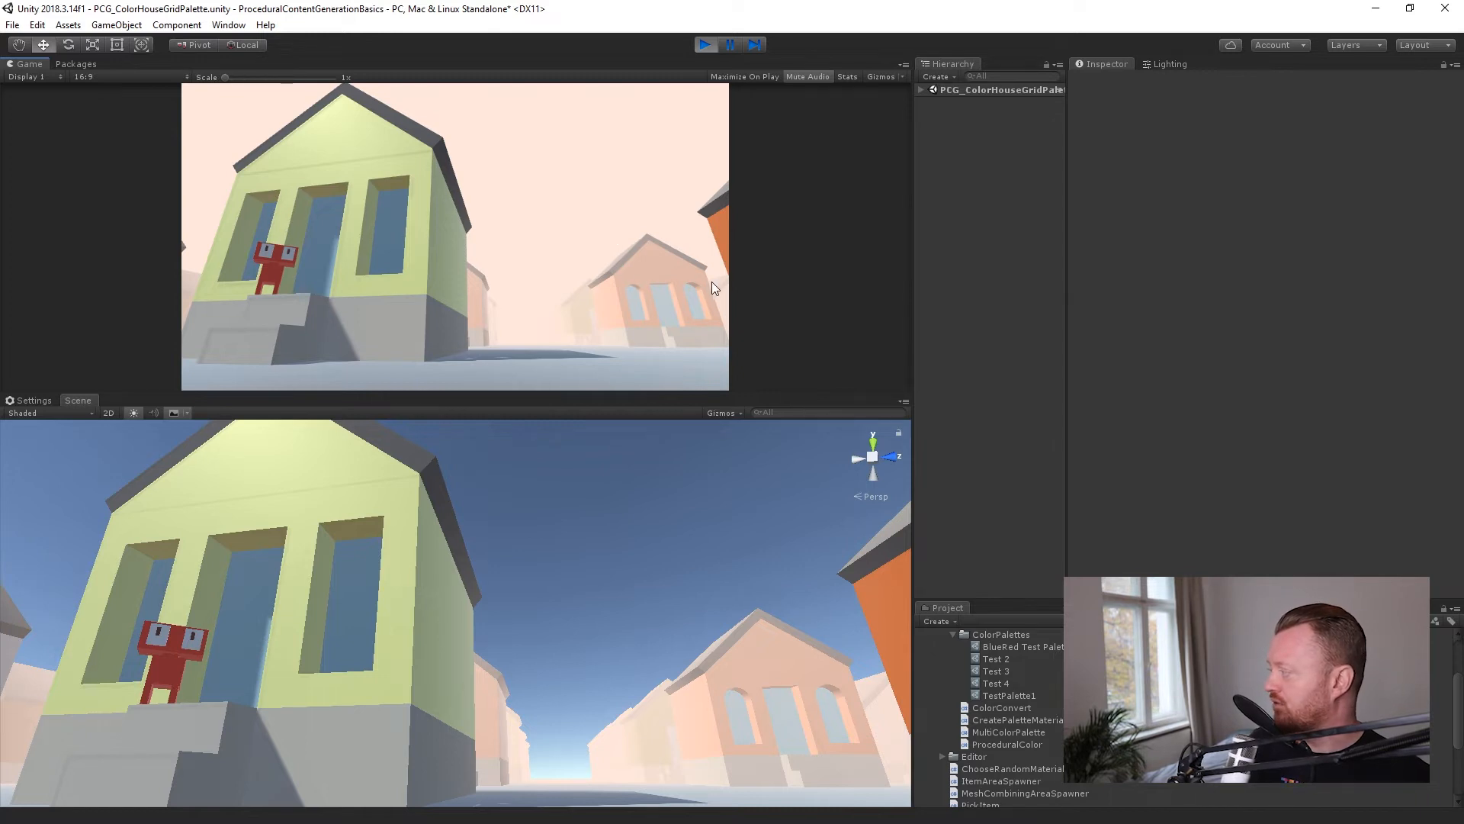
mouse_move(724, 259)
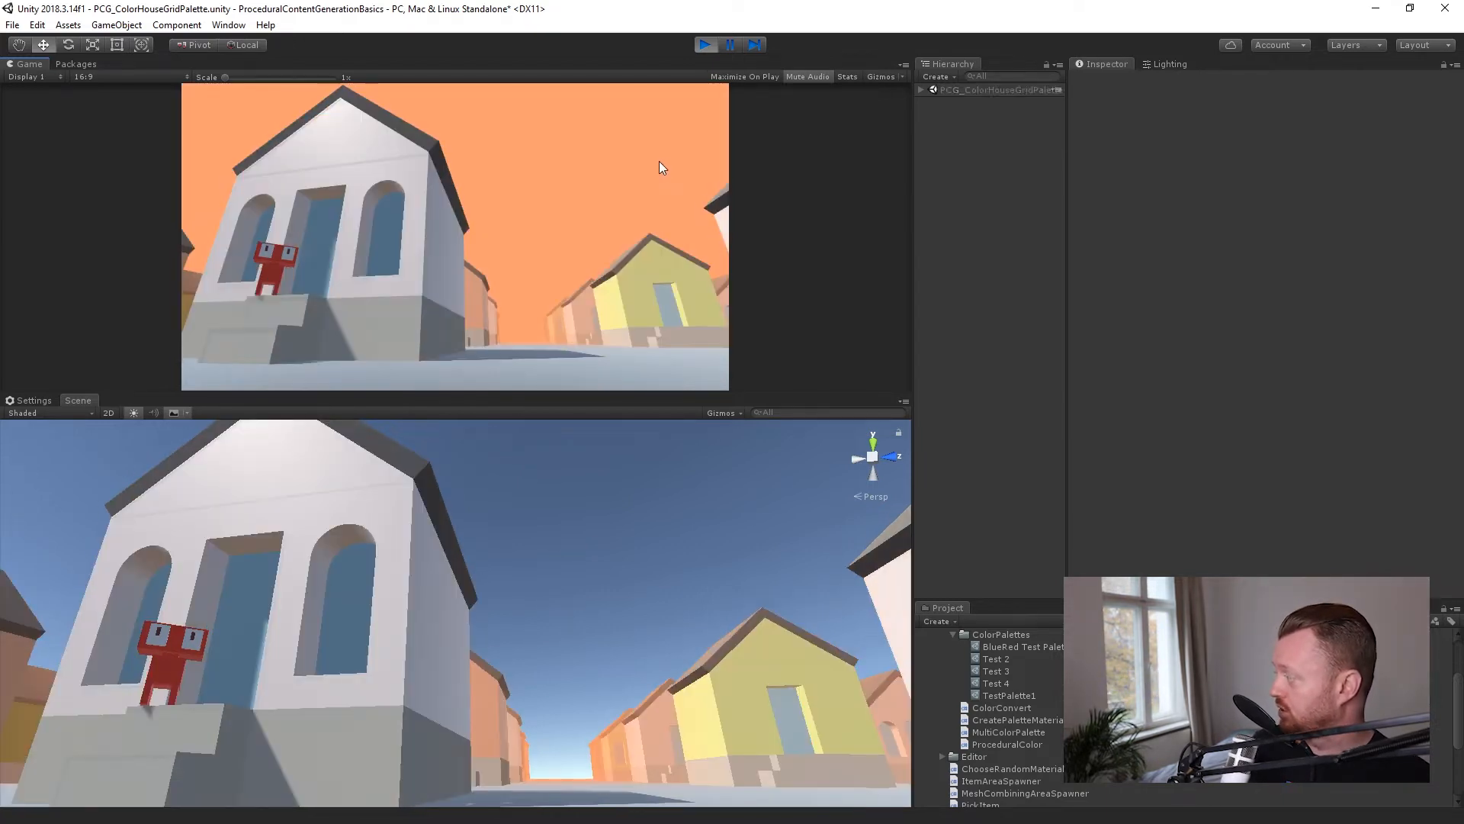
click(1008, 694)
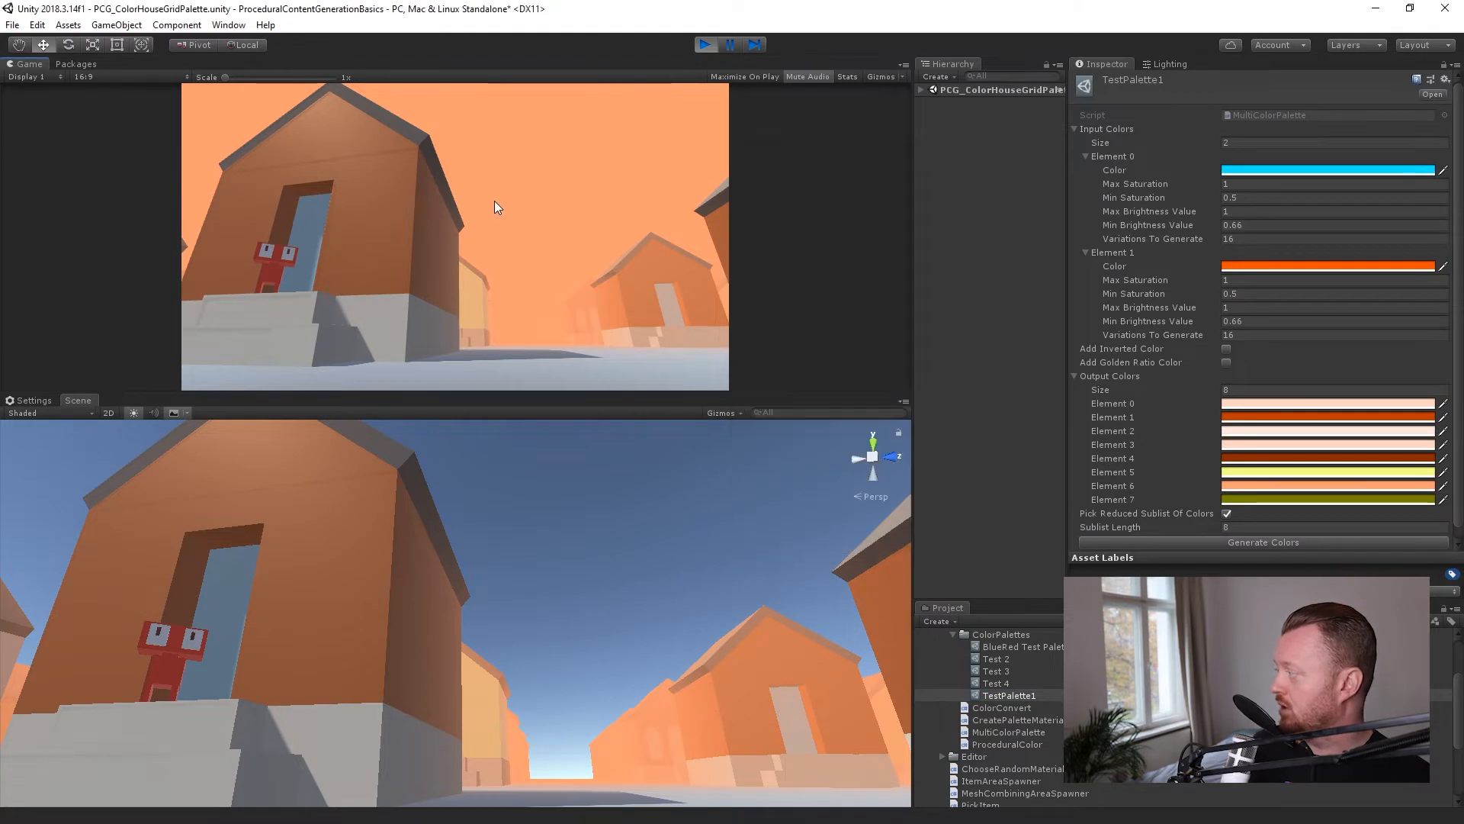
click(1263, 541)
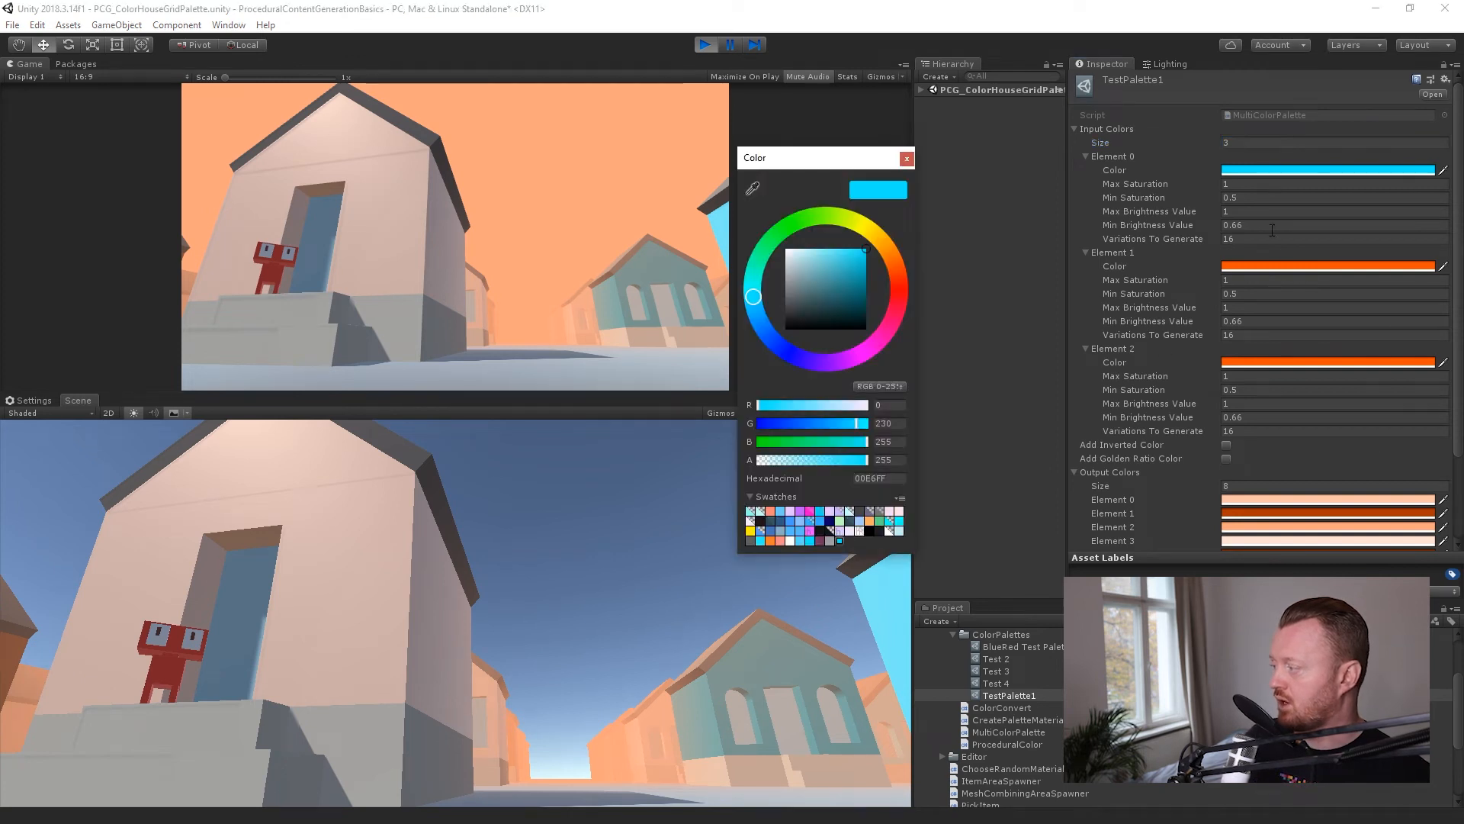
click(893, 266)
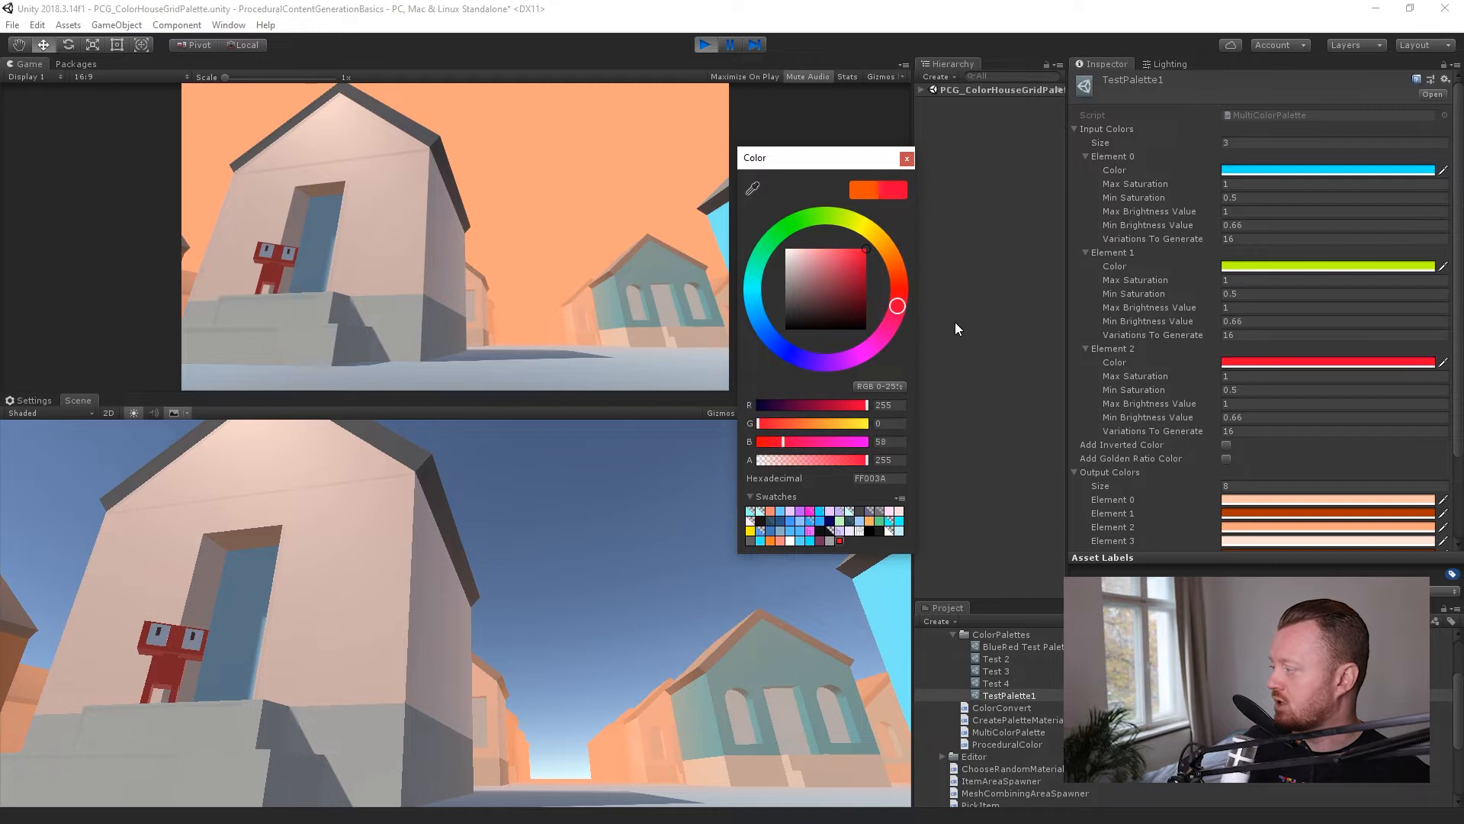
click(906, 158)
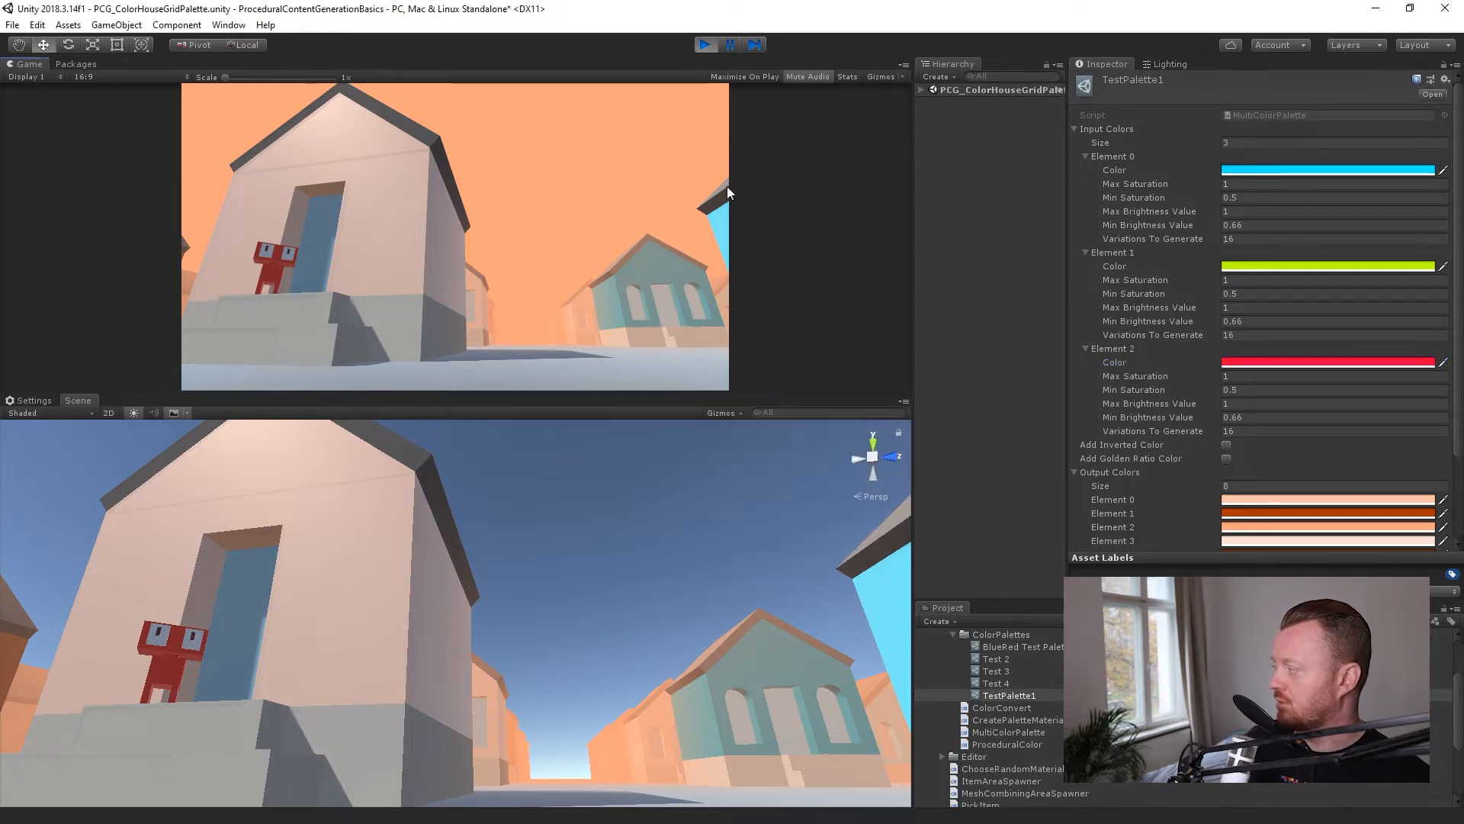
click(1263, 531)
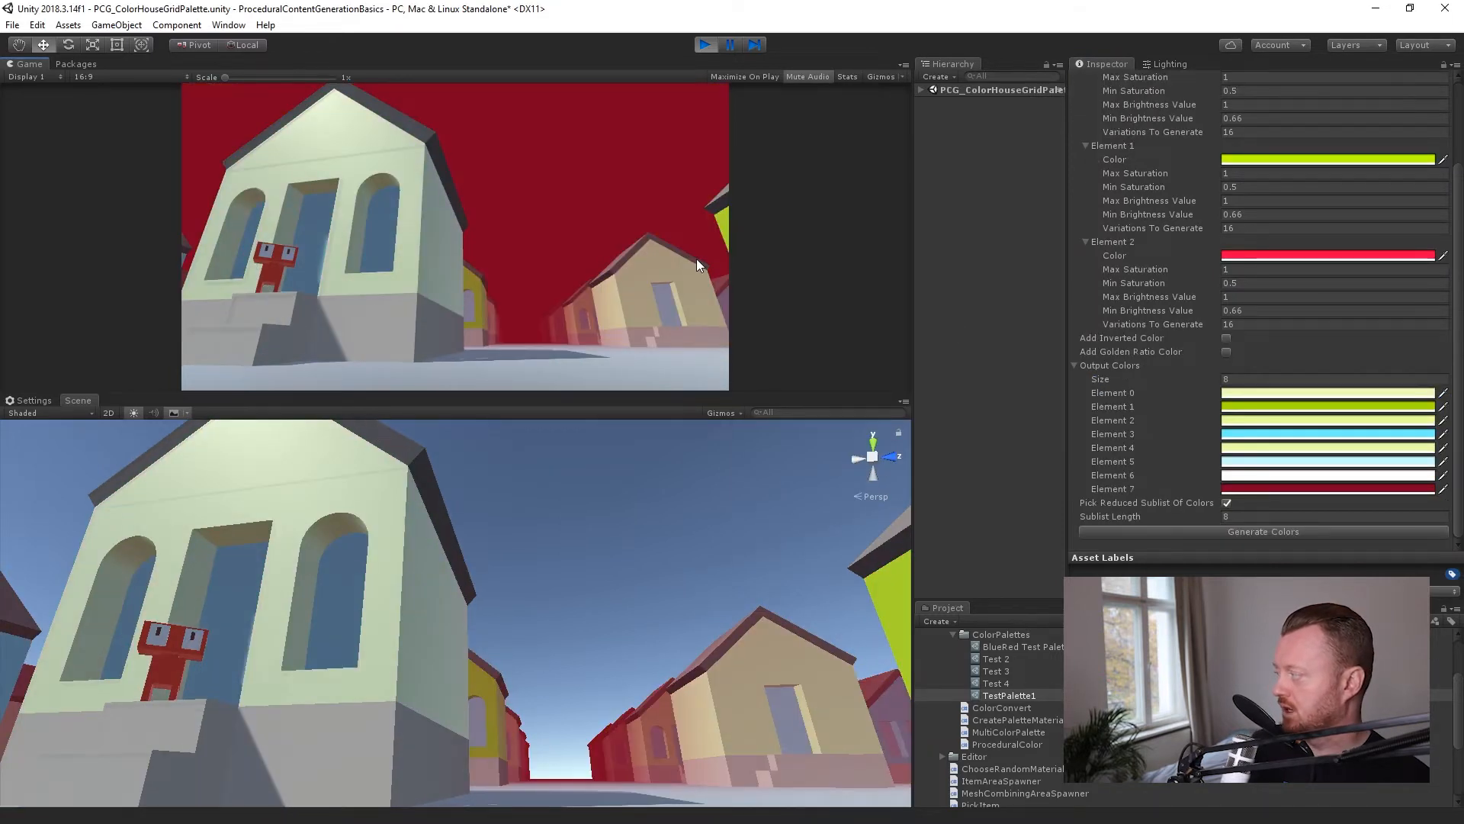
click(1263, 531)
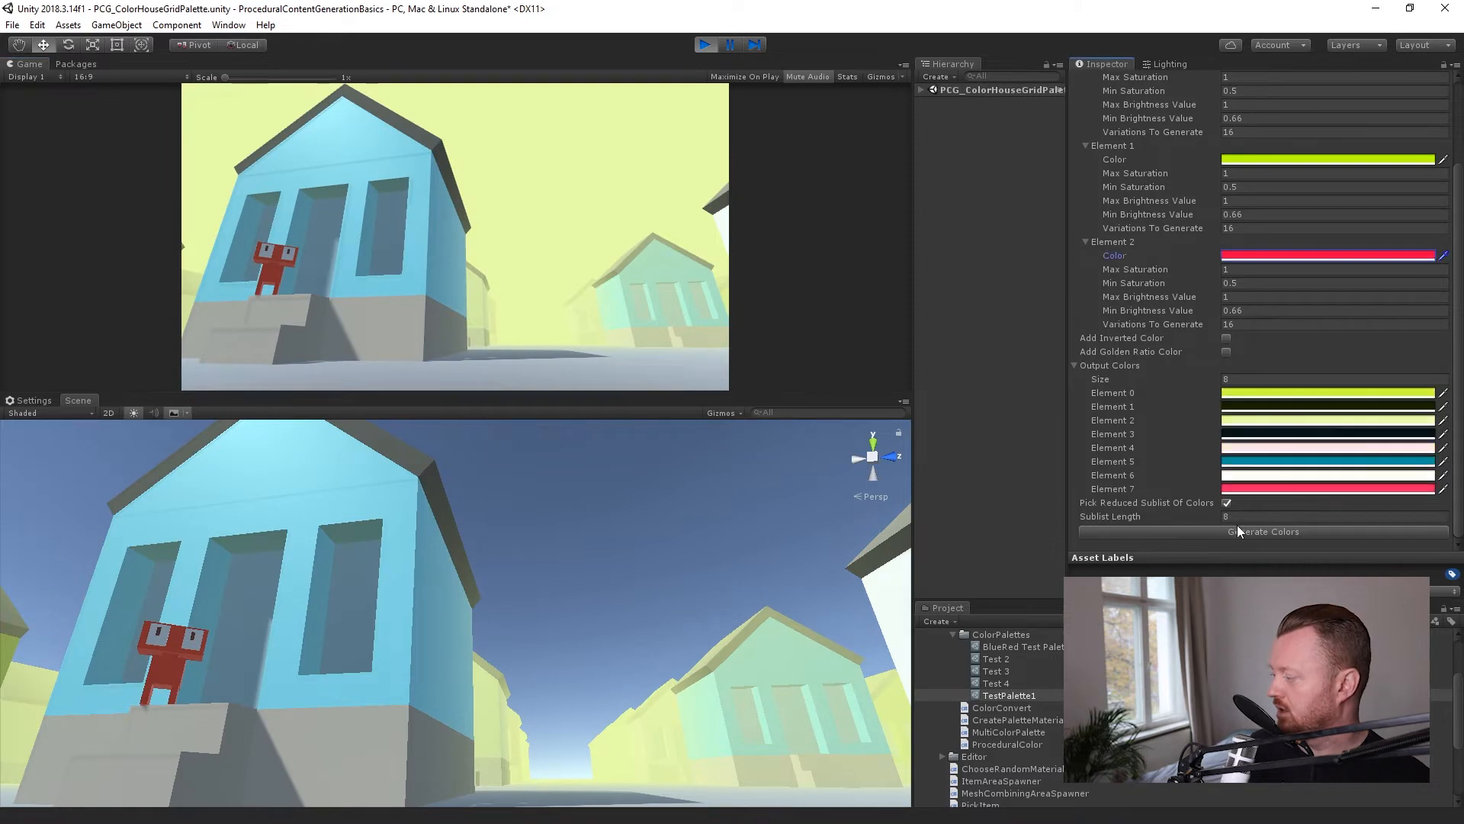
click(1263, 532)
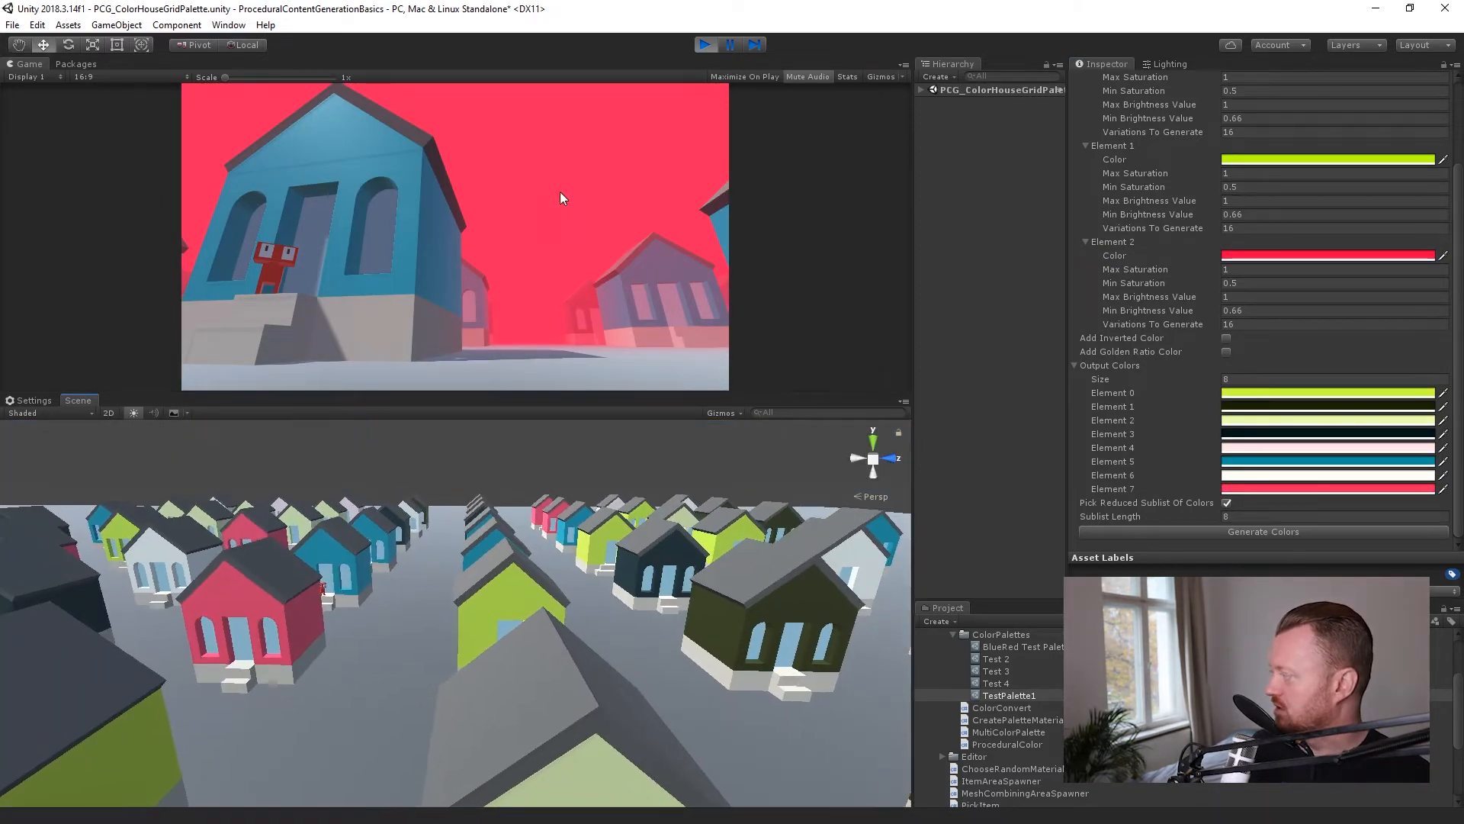
click(1169, 64)
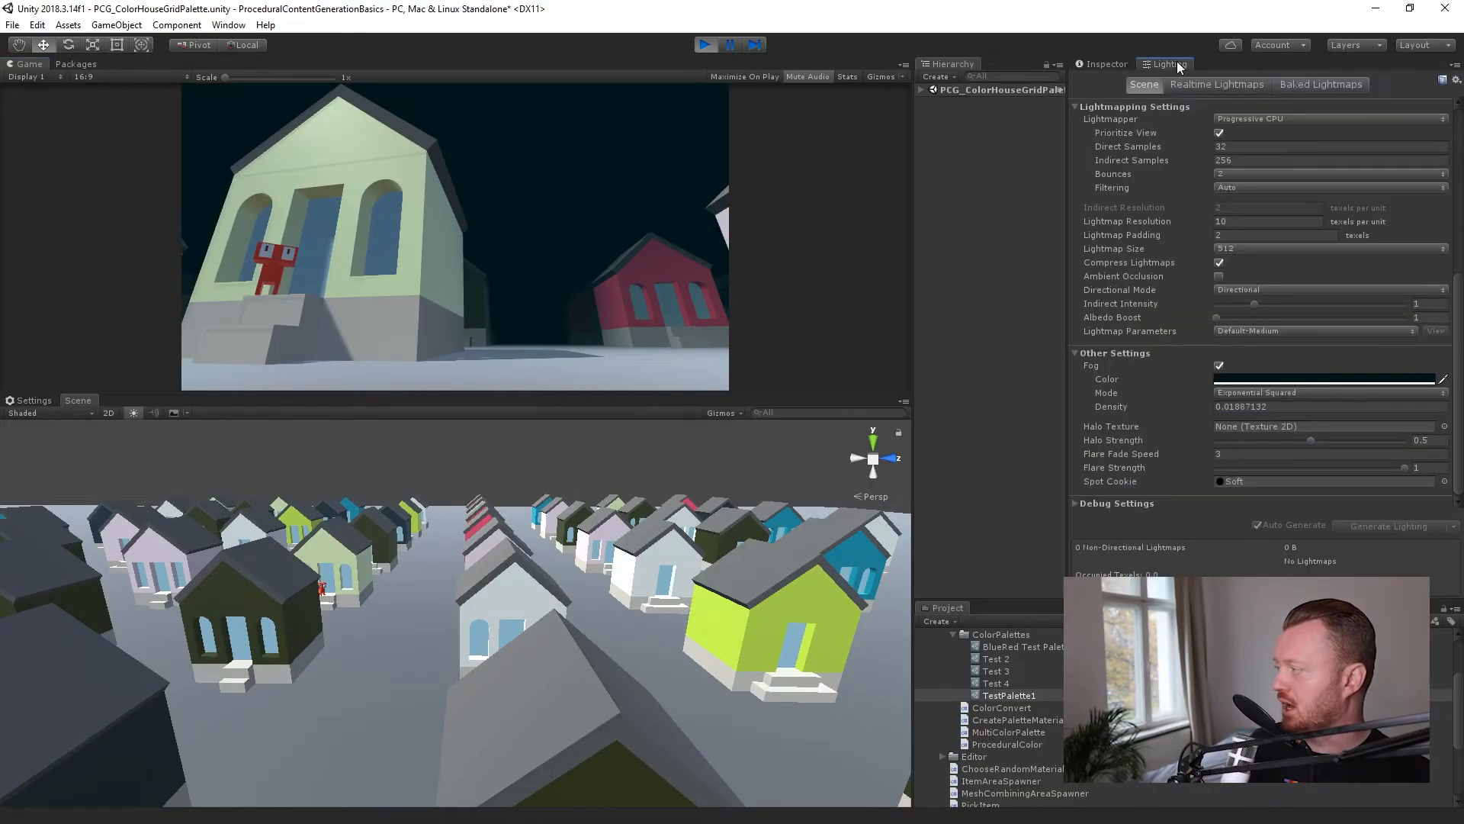
Try a bright green Fog Color in Lighting settings, then close the colour picker
click(1322, 378)
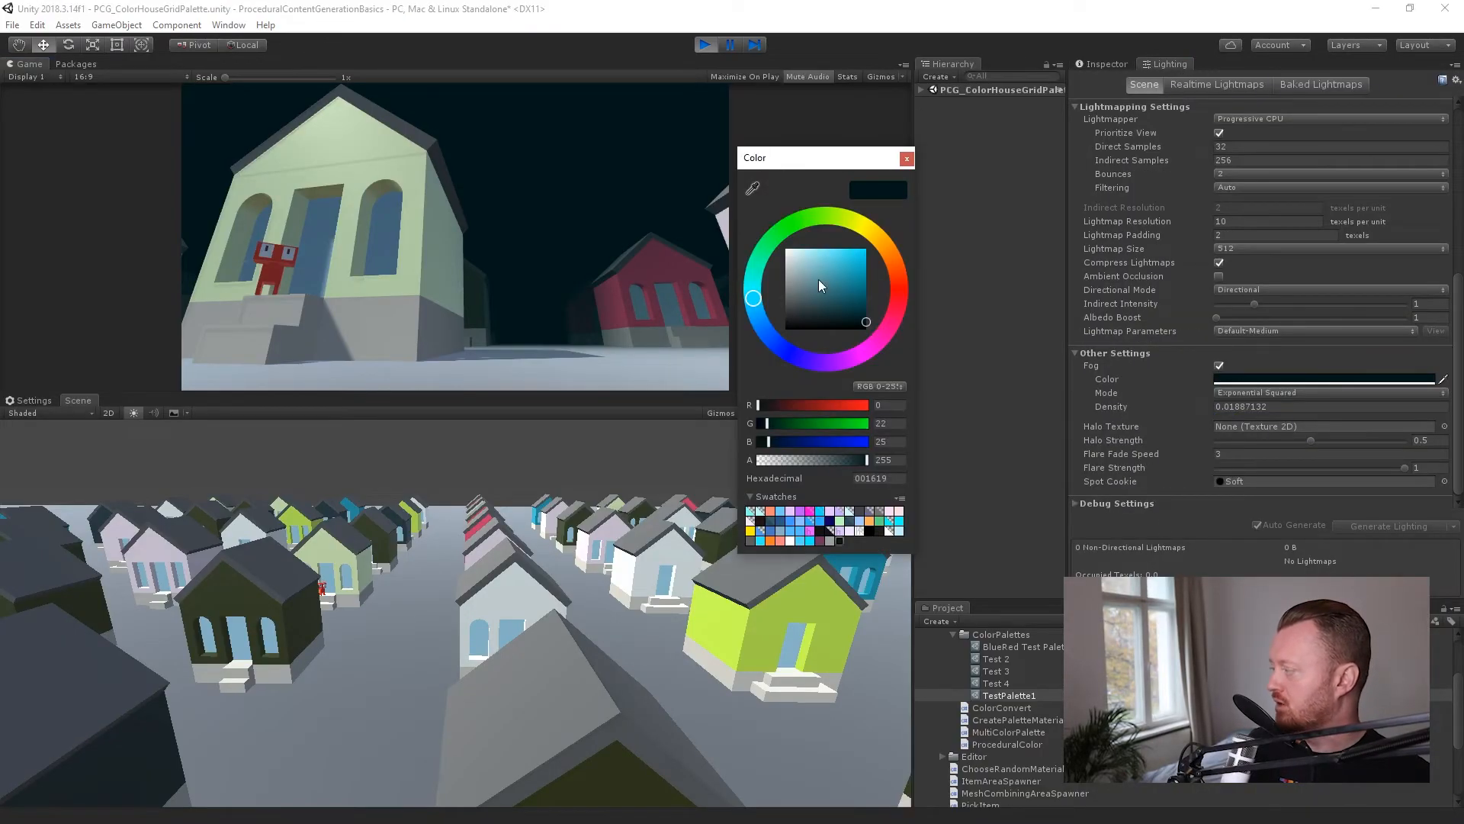
click(802, 219)
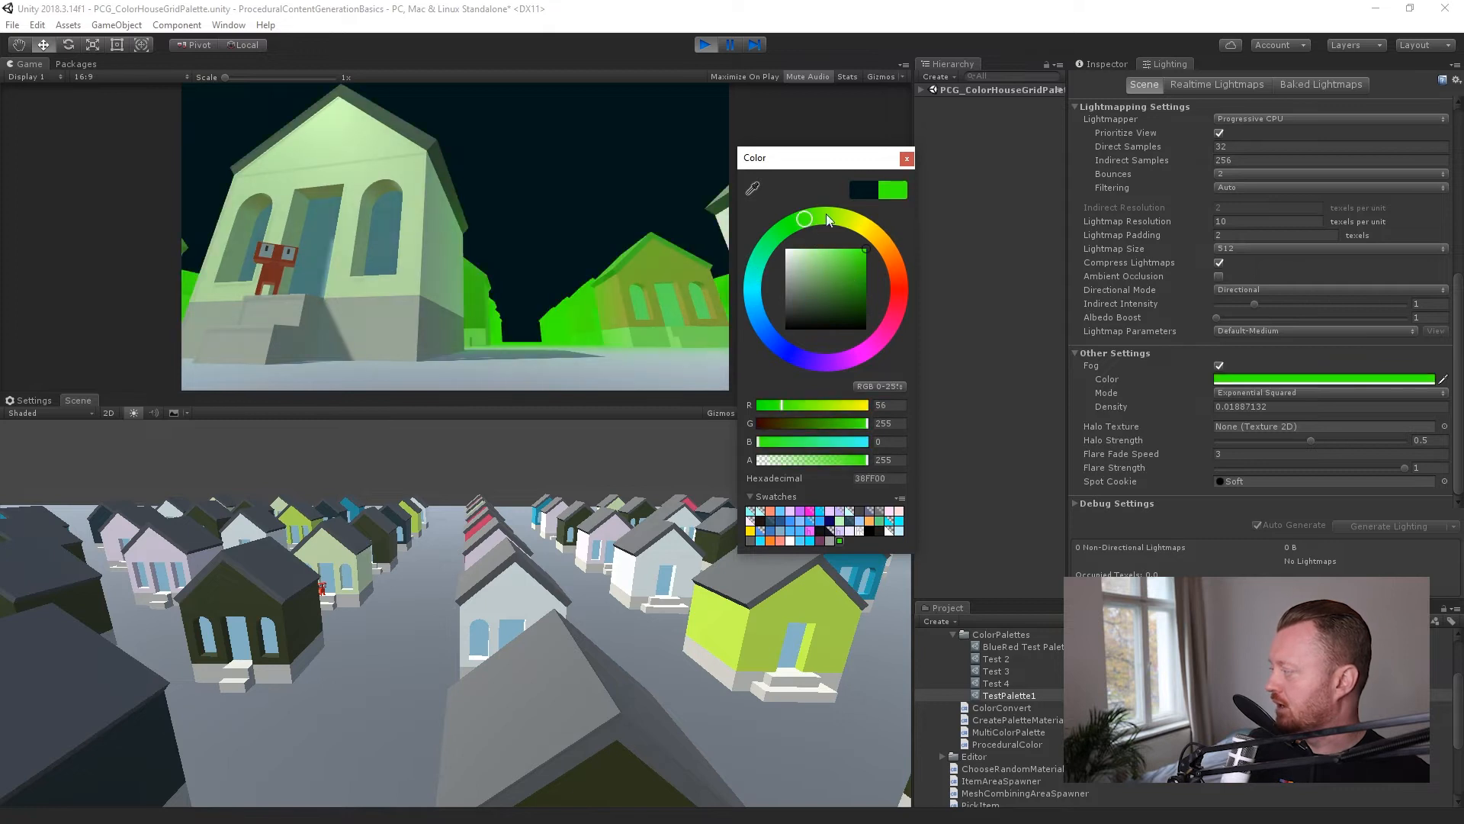
click(905, 158)
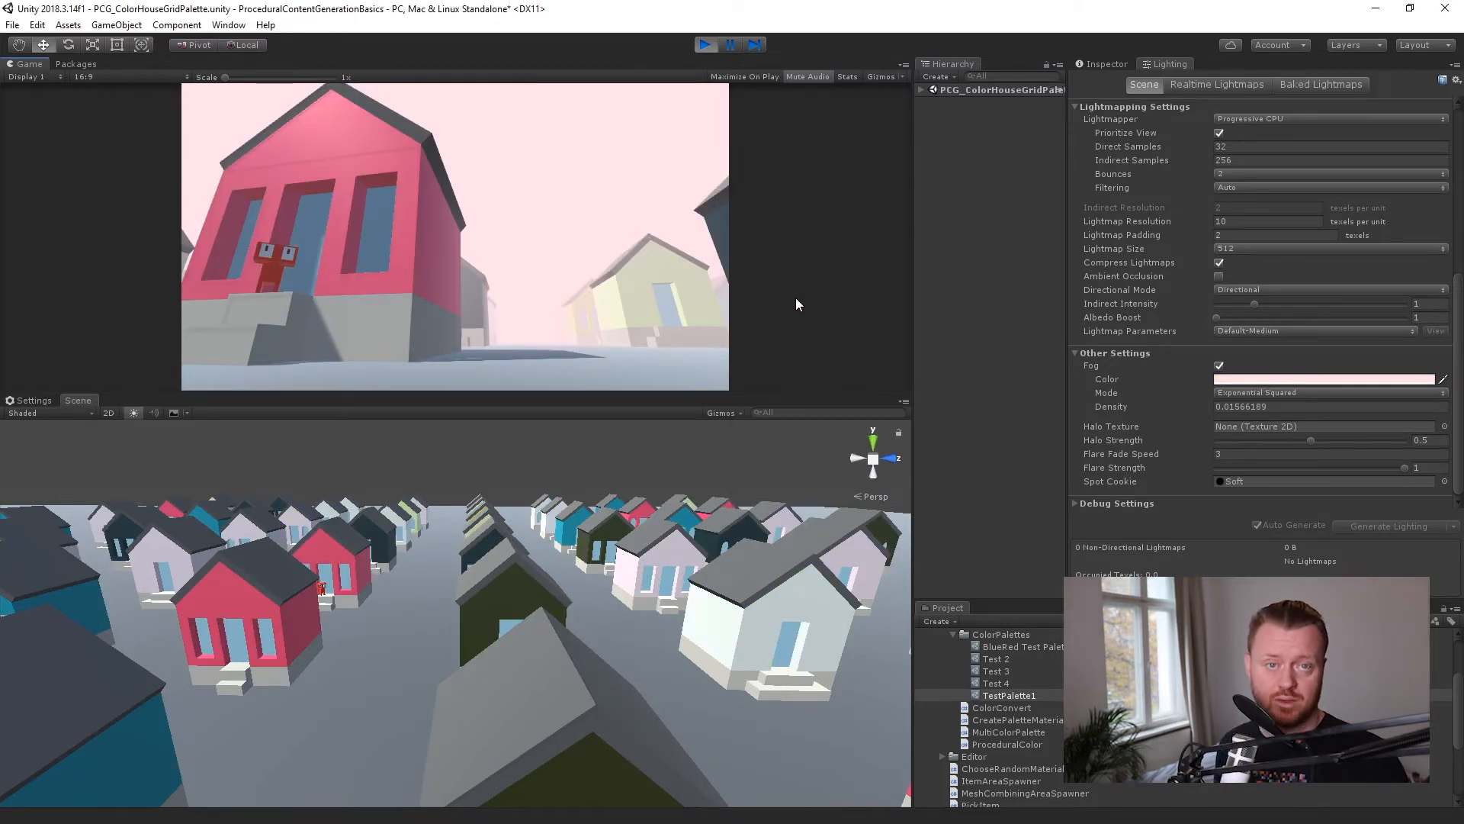
mouse_move(873, 317)
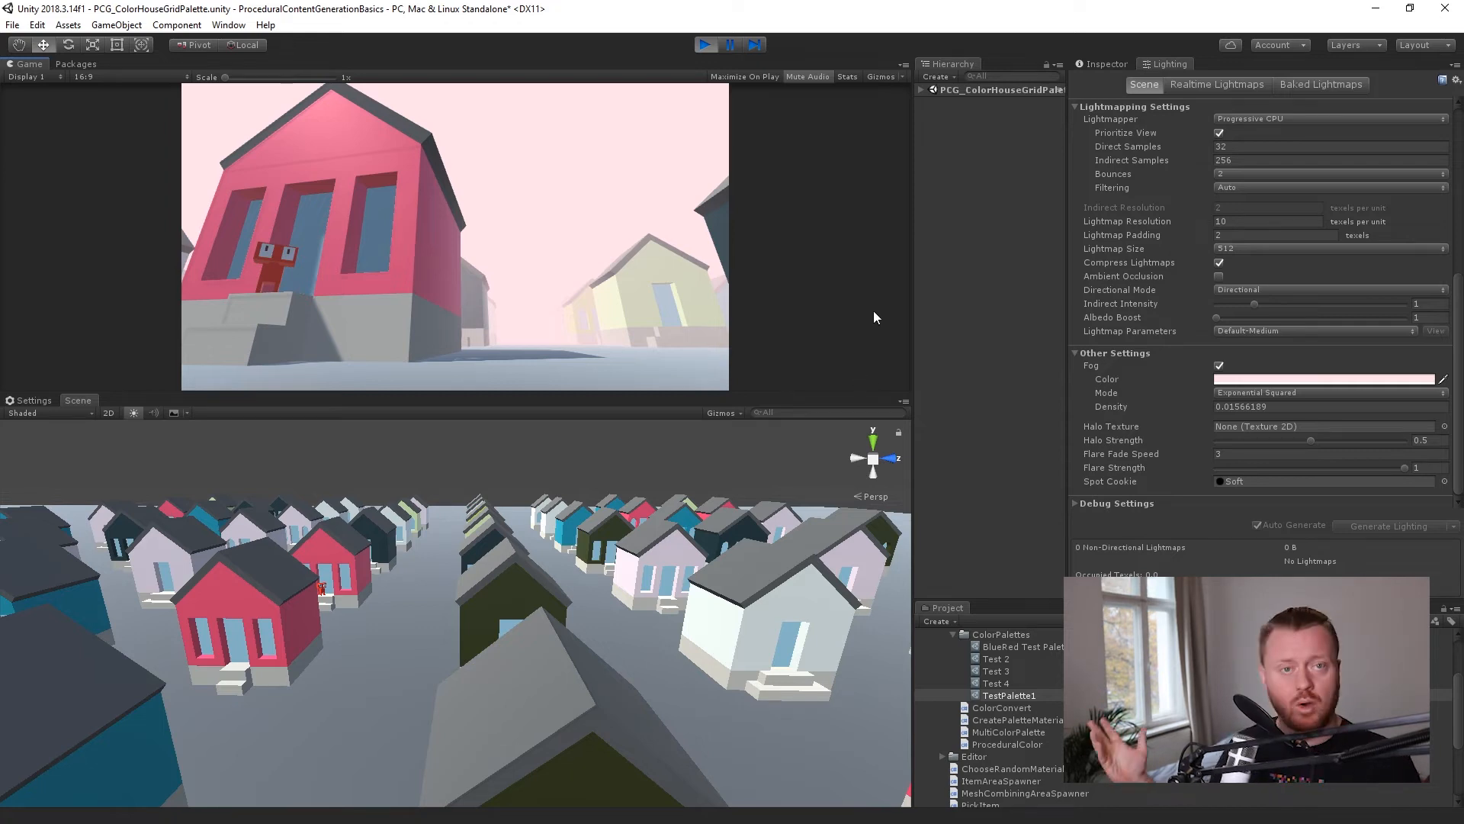
mouse_move(833, 232)
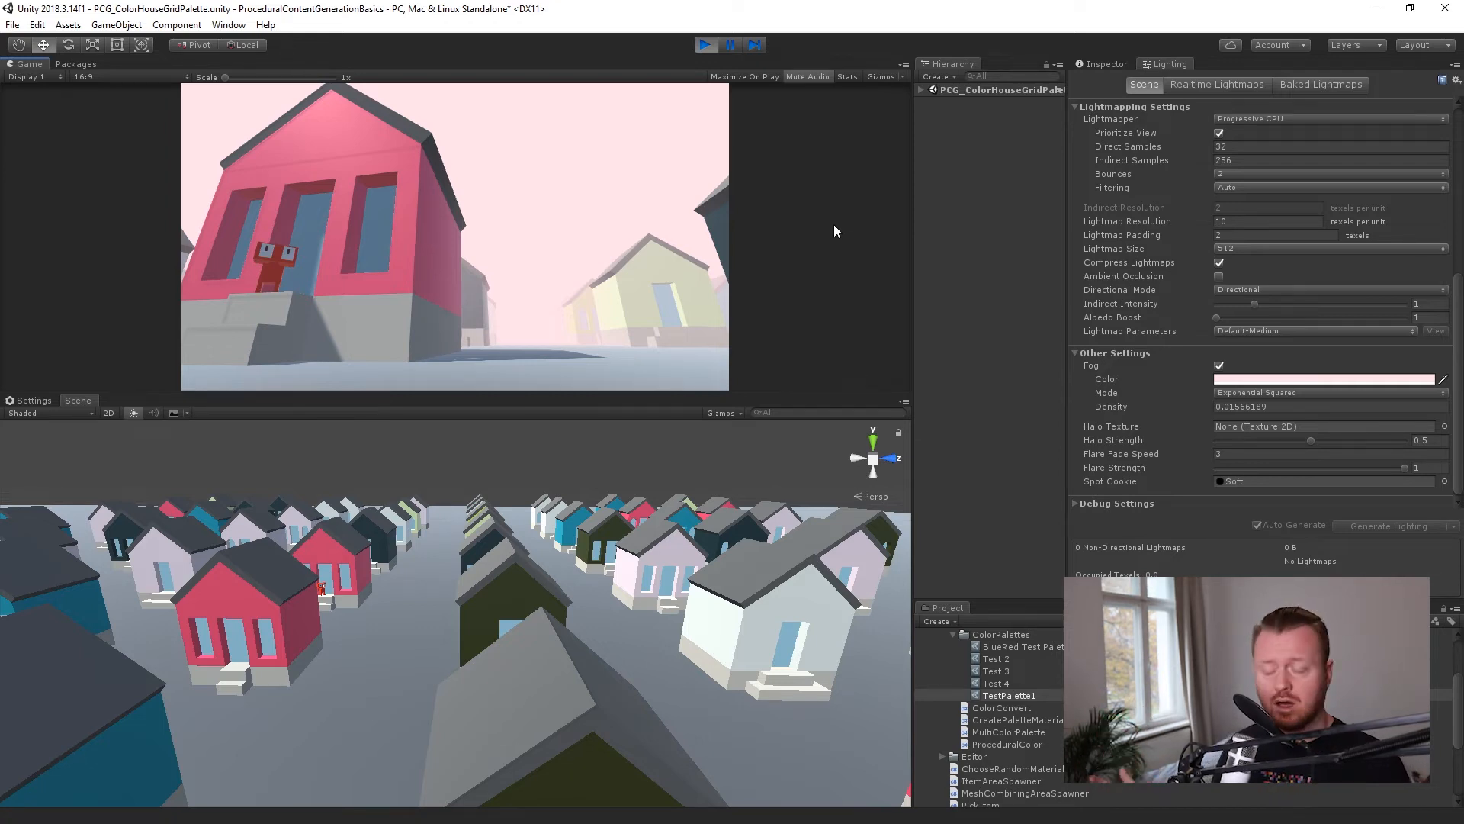
Return to the Inspector showing the test palette's three-colour settings
click(1107, 63)
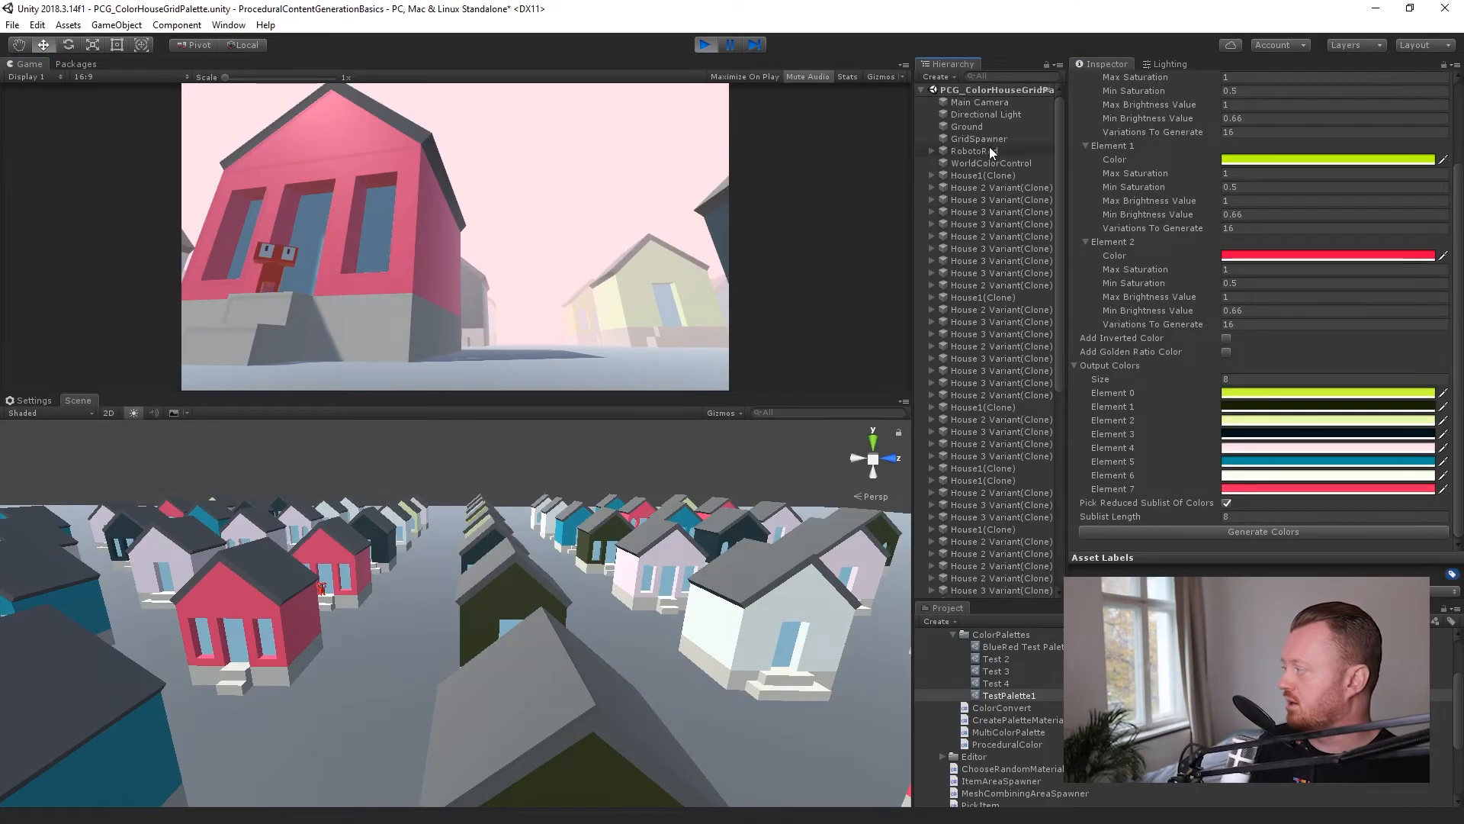
Review WorldColors.cs at its colorPalette field, then open SceneReloader from Unity's Project window
click(991, 163)
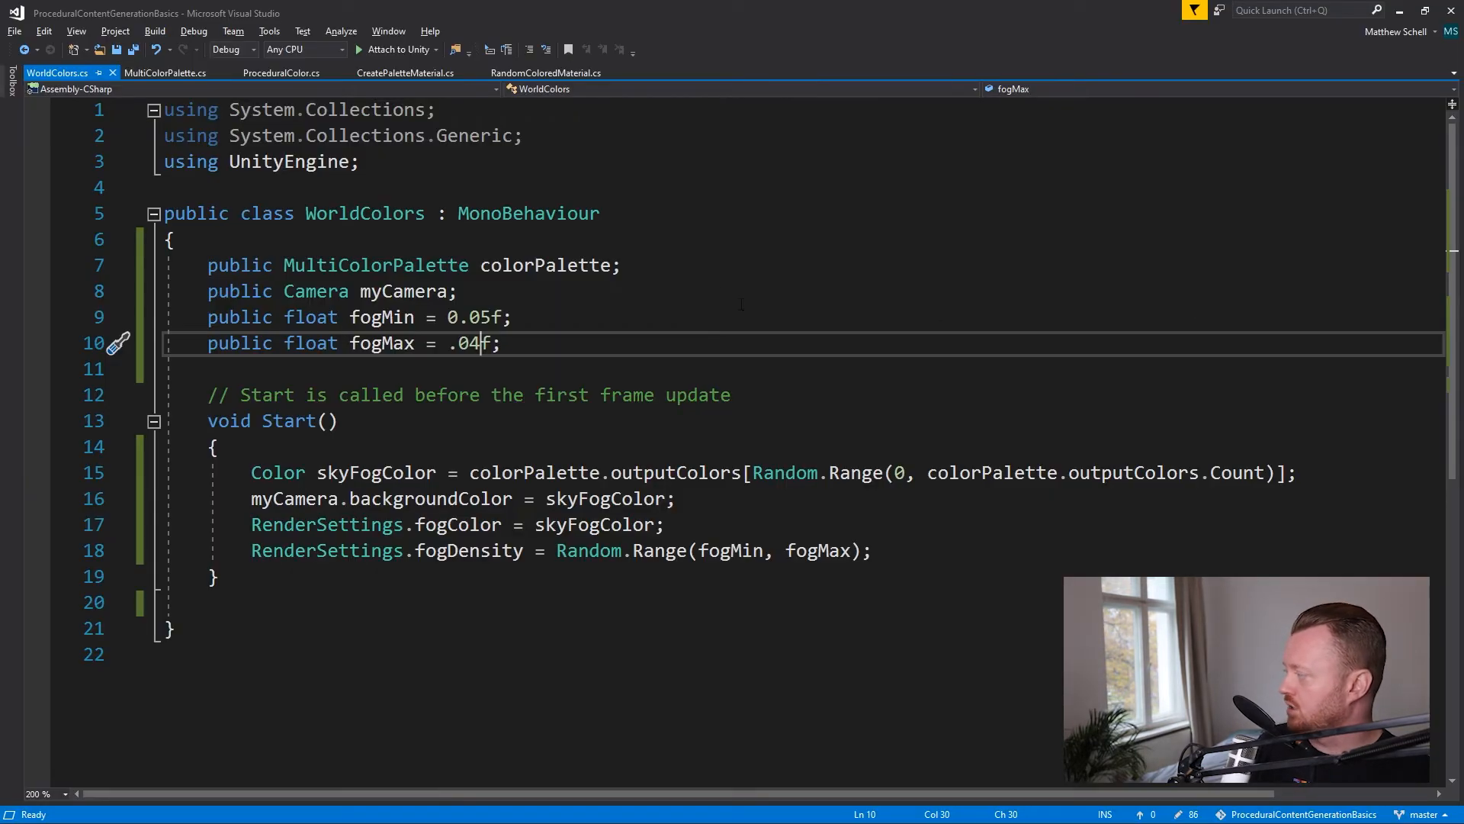
click(416, 266)
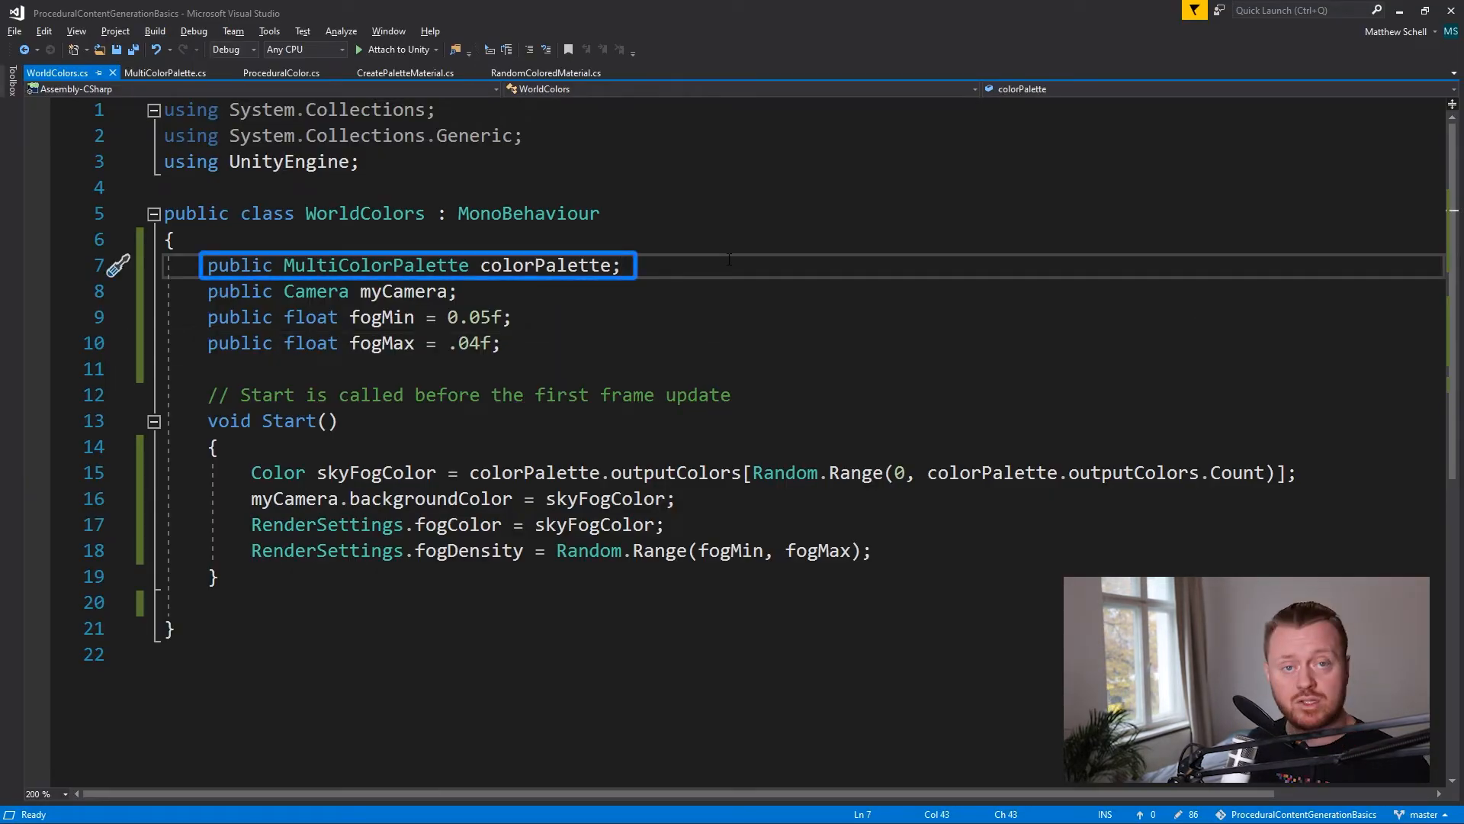
mouse_move(802, 325)
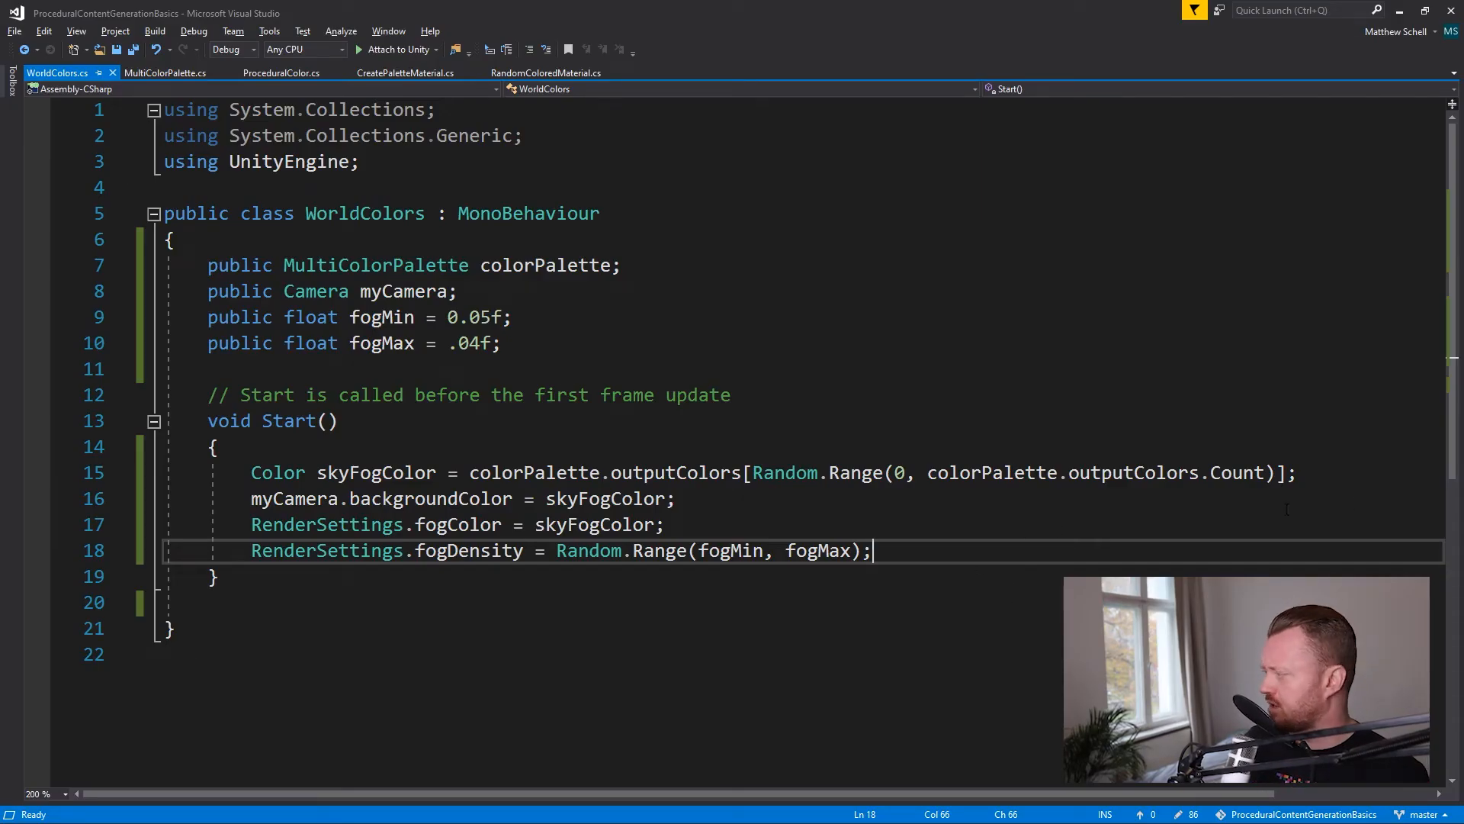
key(alt+tab)
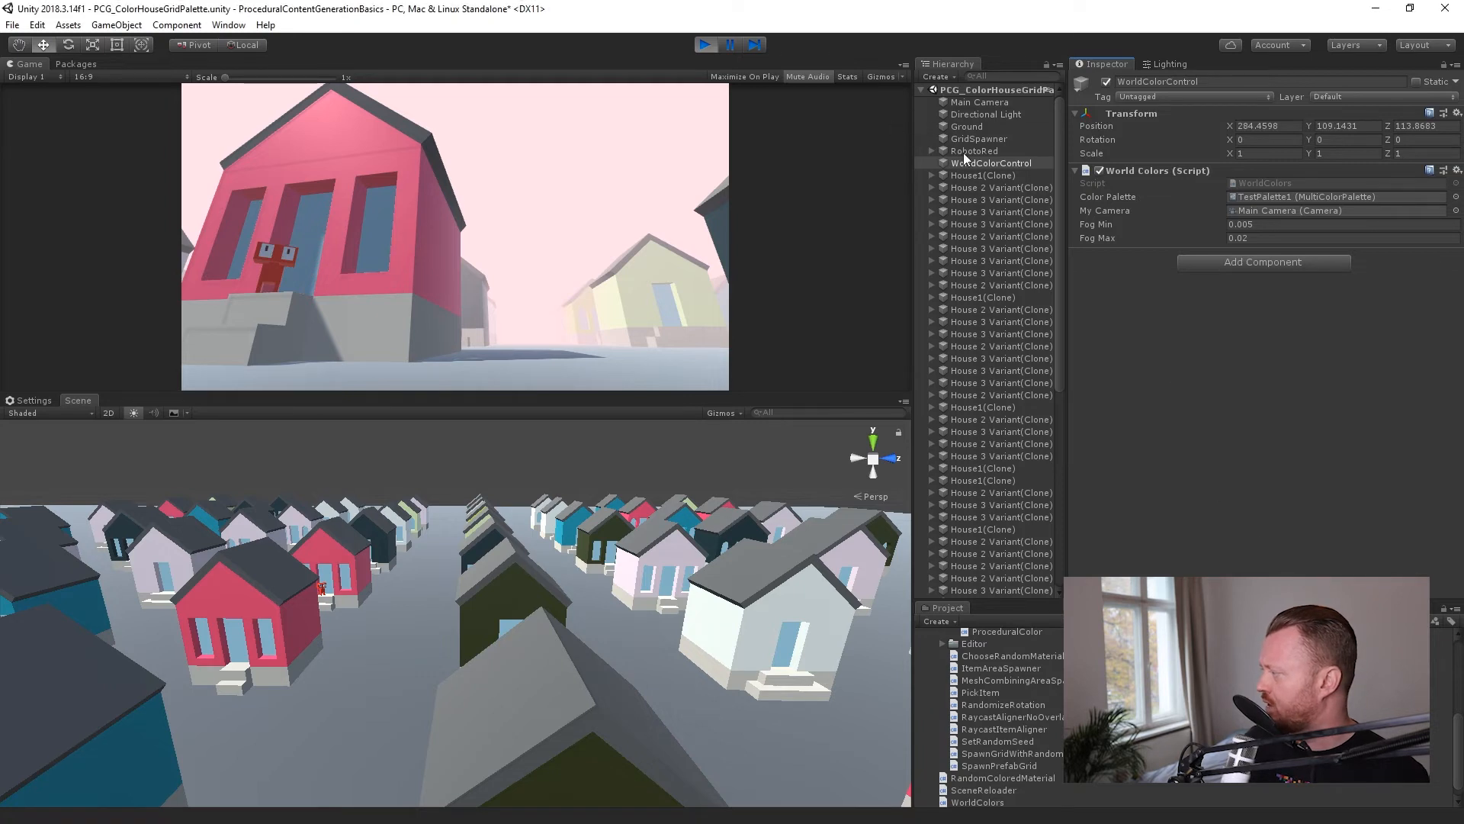
click(979, 138)
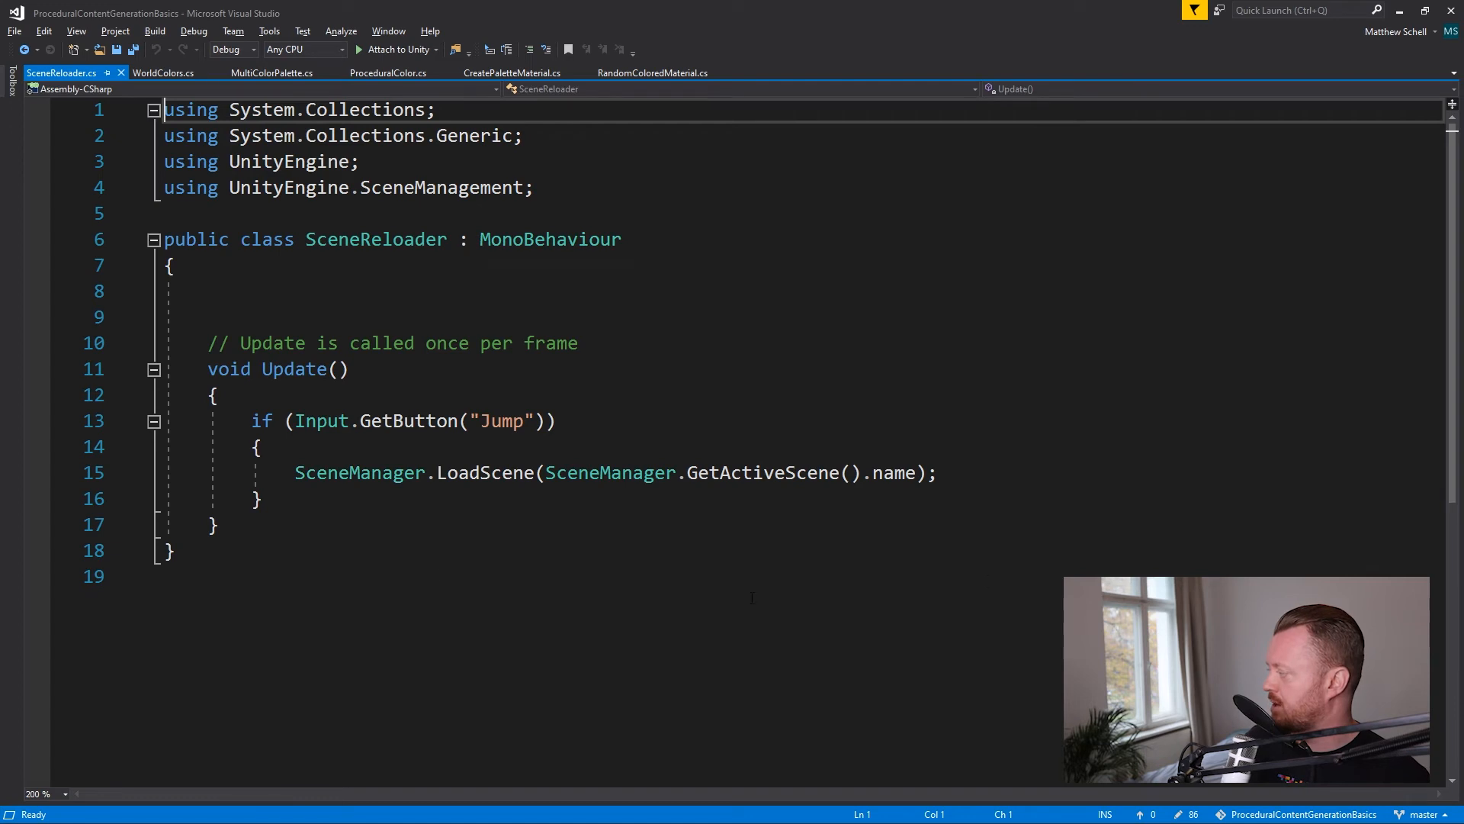
click(262, 446)
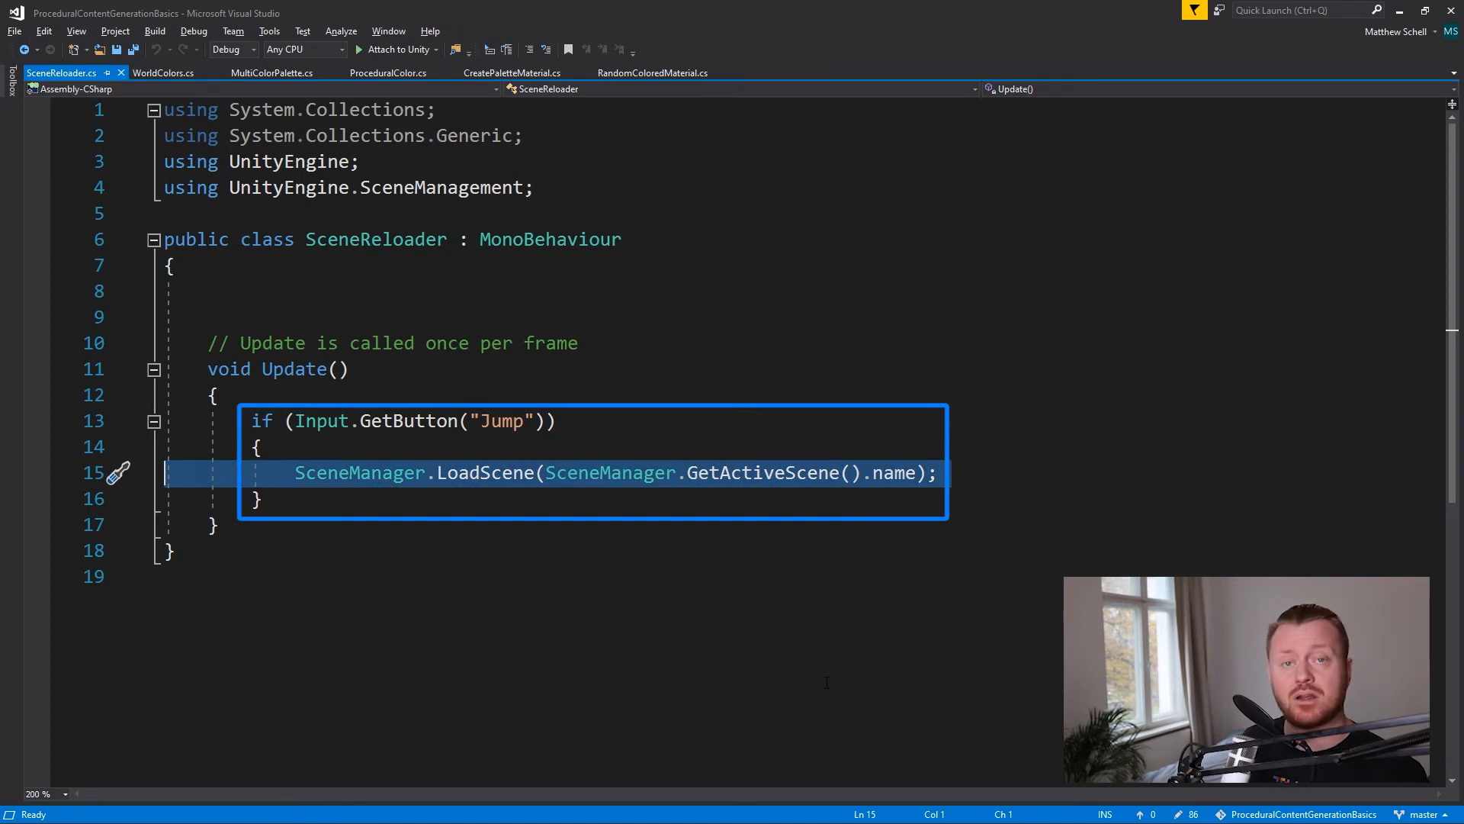
mouse_move(608, 472)
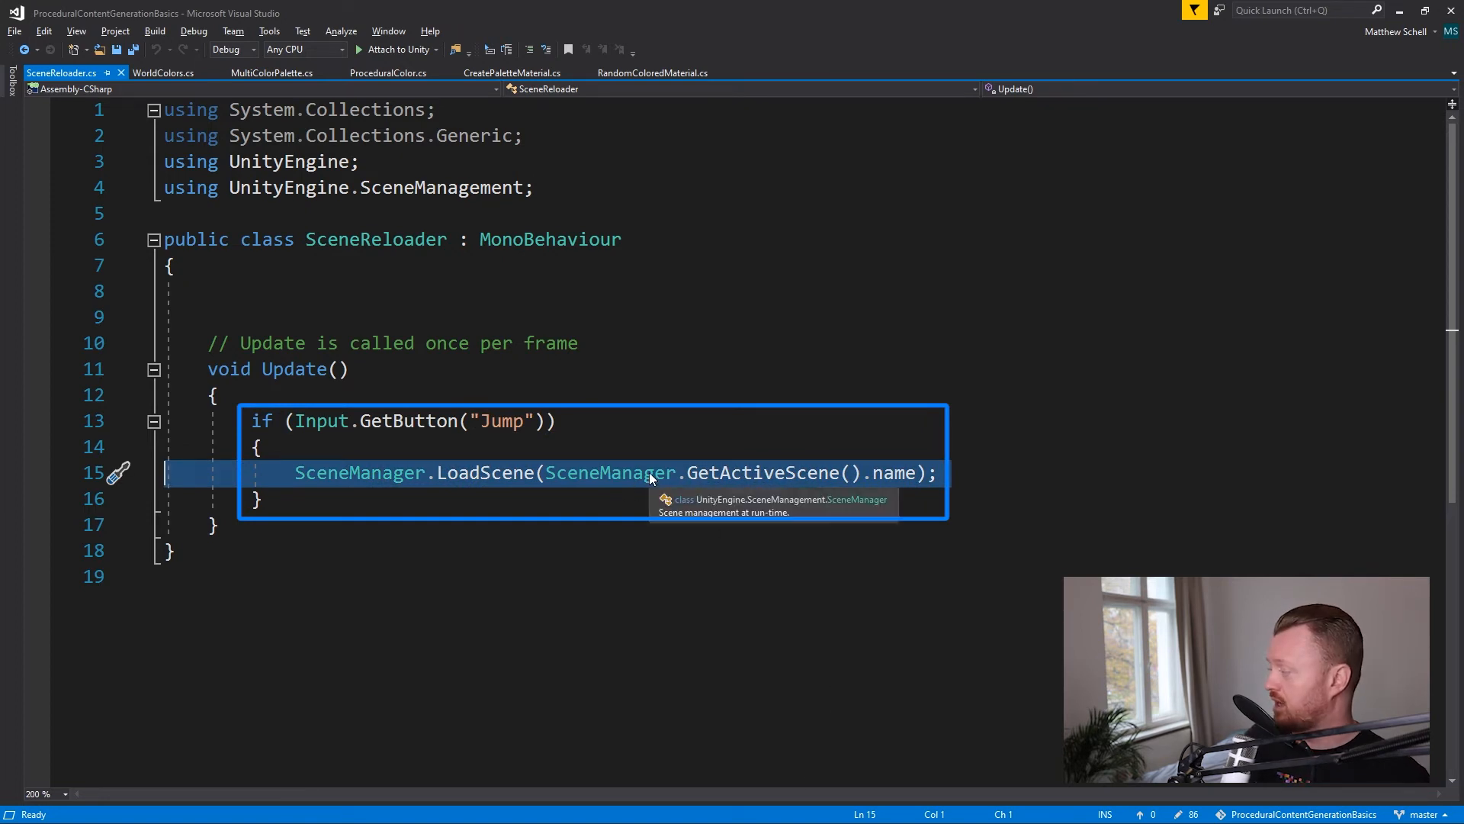
mouse_move(923, 473)
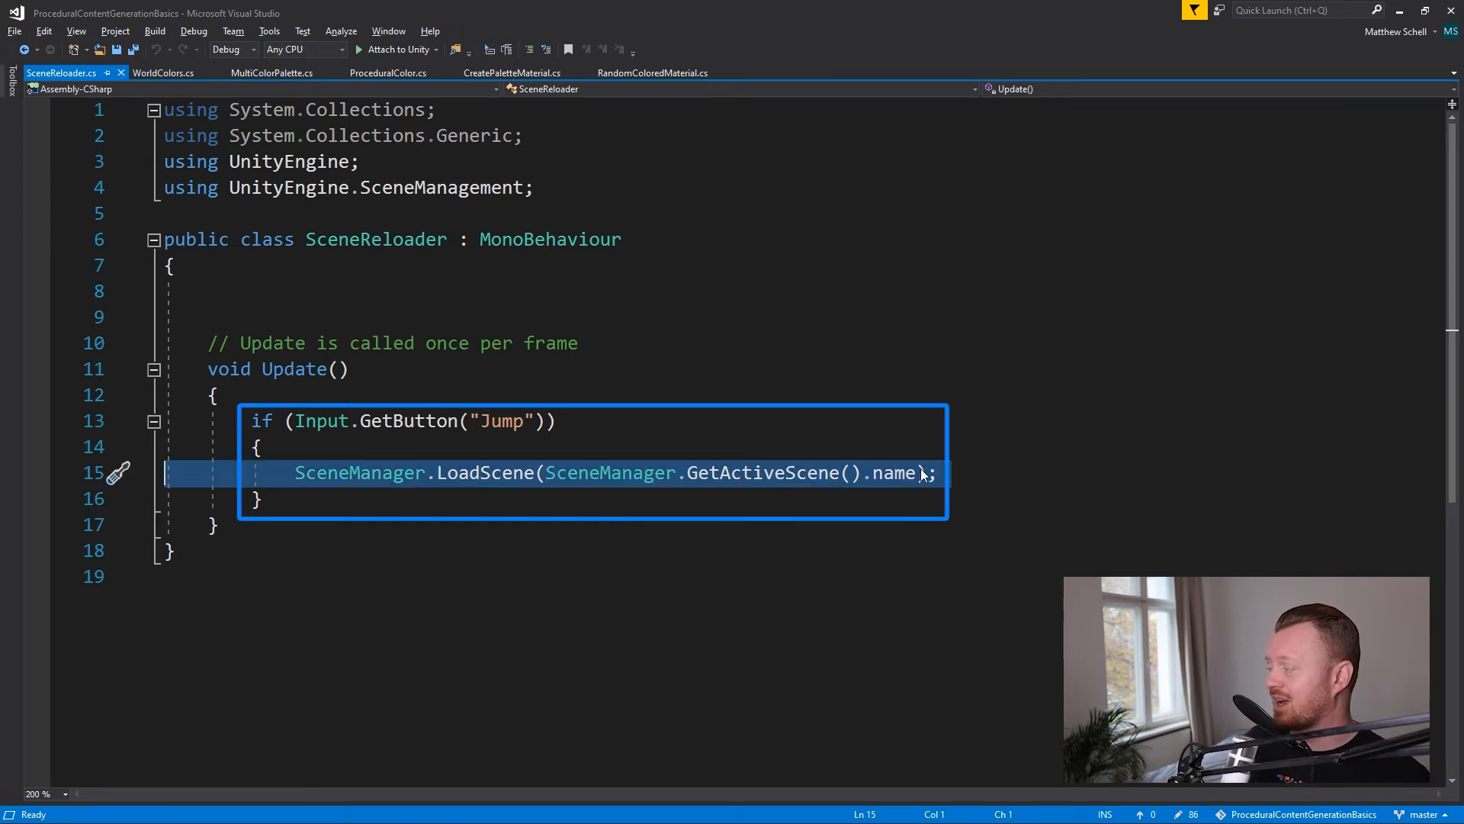
mouse_move(897, 473)
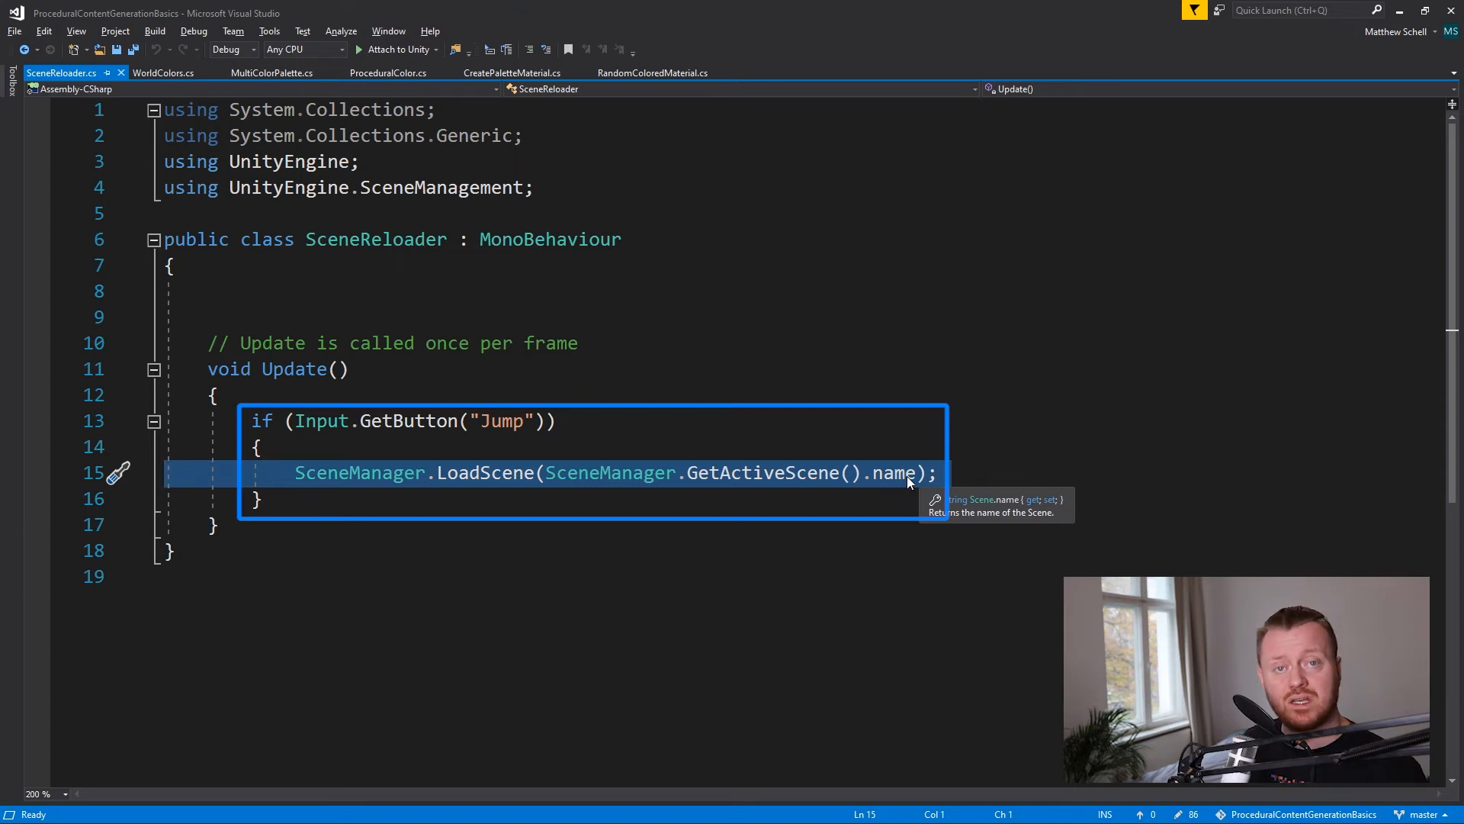
mouse_move(916, 481)
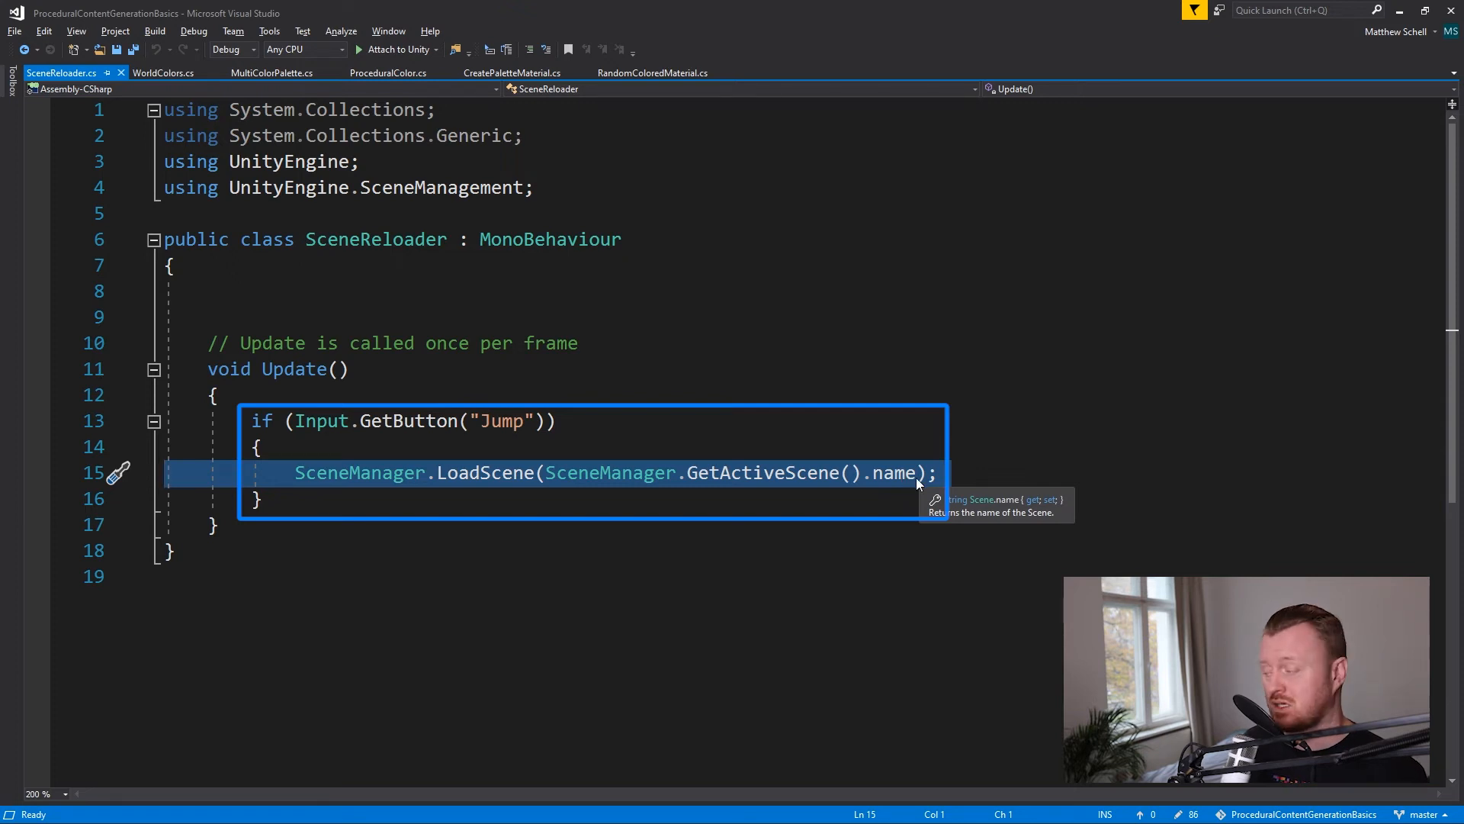